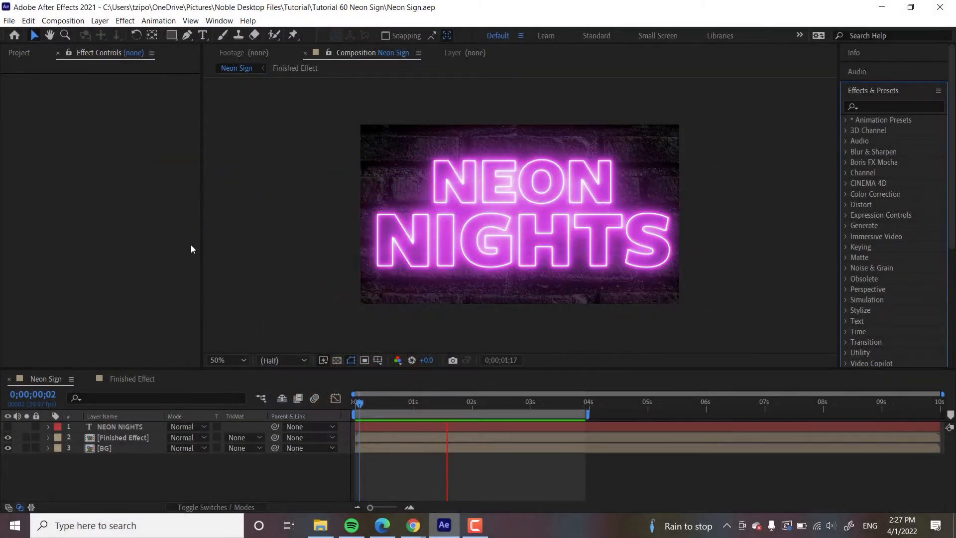
Browse within the Saber plug-in tutorial page on the Video Copilot site
{"action": "left_click", "coordinate": [566, 401]}
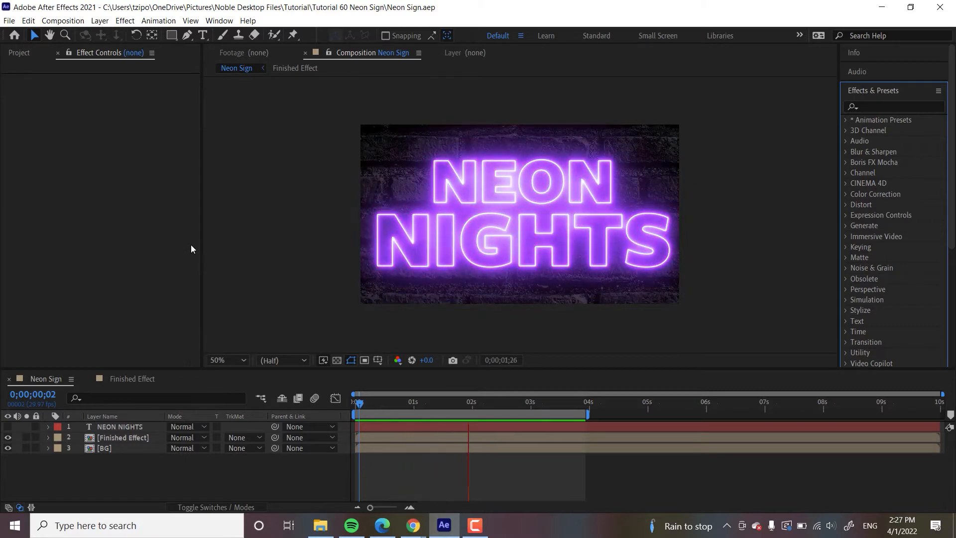
{"action": "left_click", "coordinate": [358, 403]}
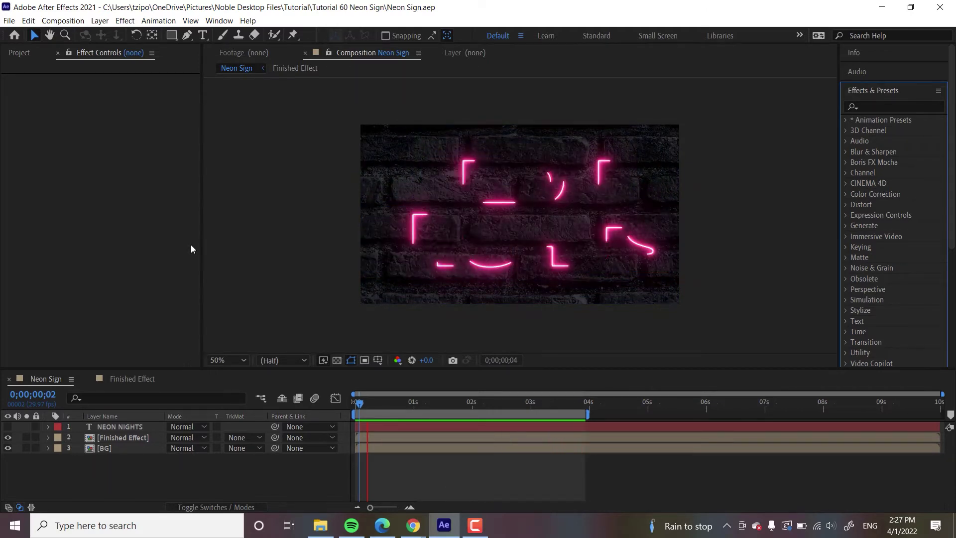
{"action": "left_click", "coordinate": [484, 405]}
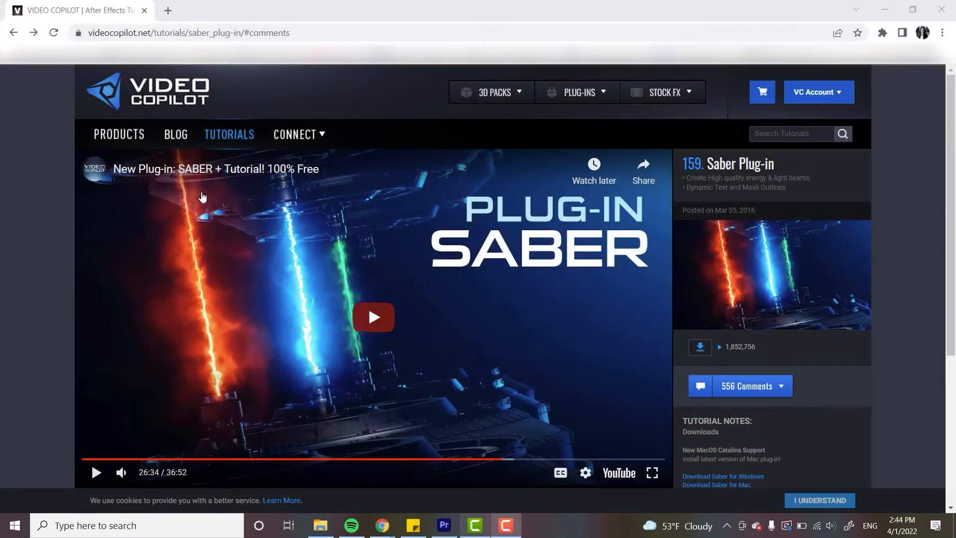
Return to the Video Copilot homepage and look through its product listings
{"action": "left_click", "coordinate": [147, 91]}
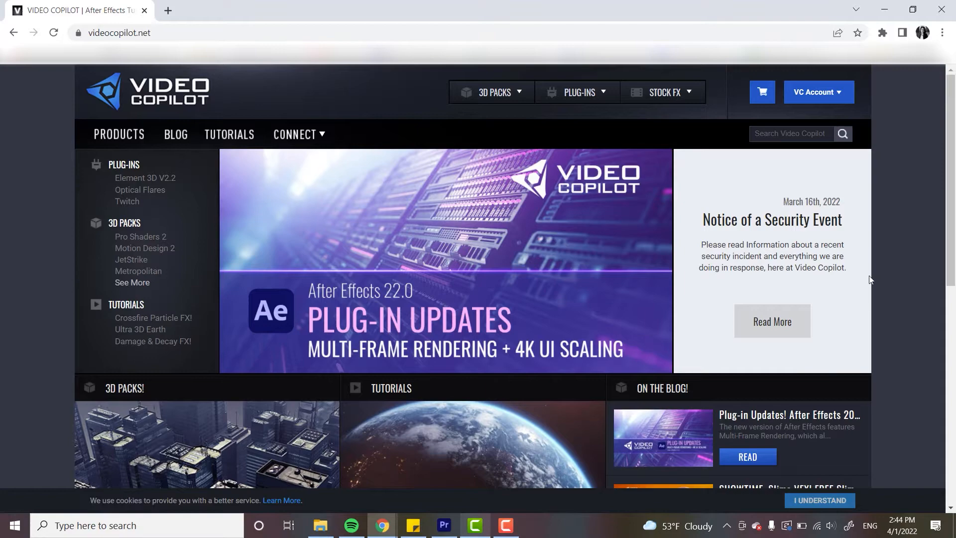
{"action": "scroll", "scroll_direction": "down", "scroll_amount": 3}
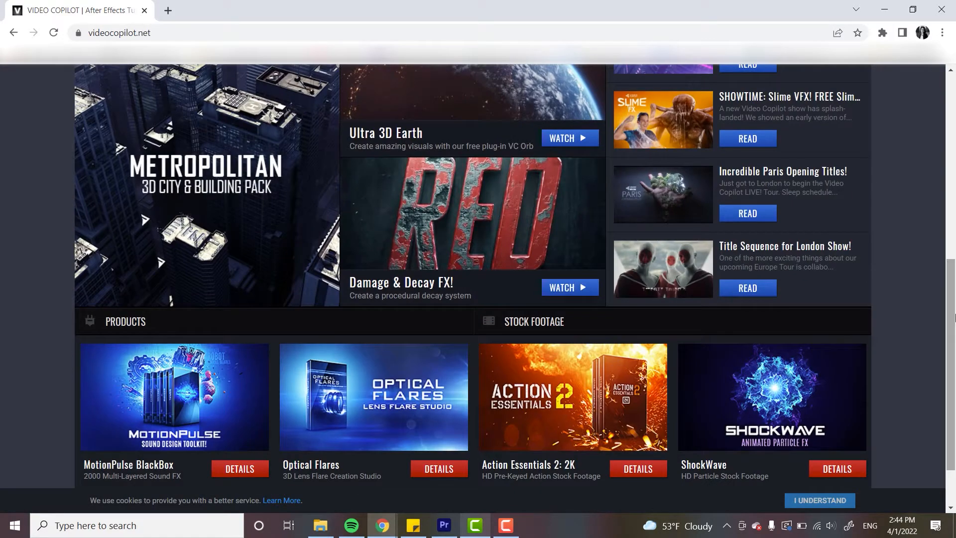
{"action": "scroll", "scroll_direction": "down", "scroll_amount": 3}
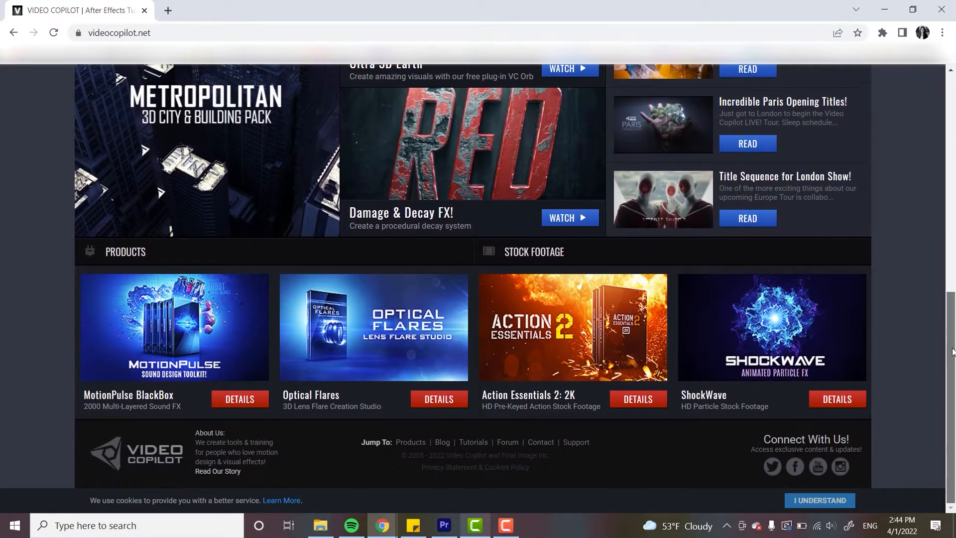
{"action": "scroll", "scroll_direction": "up", "scroll_amount": 3}
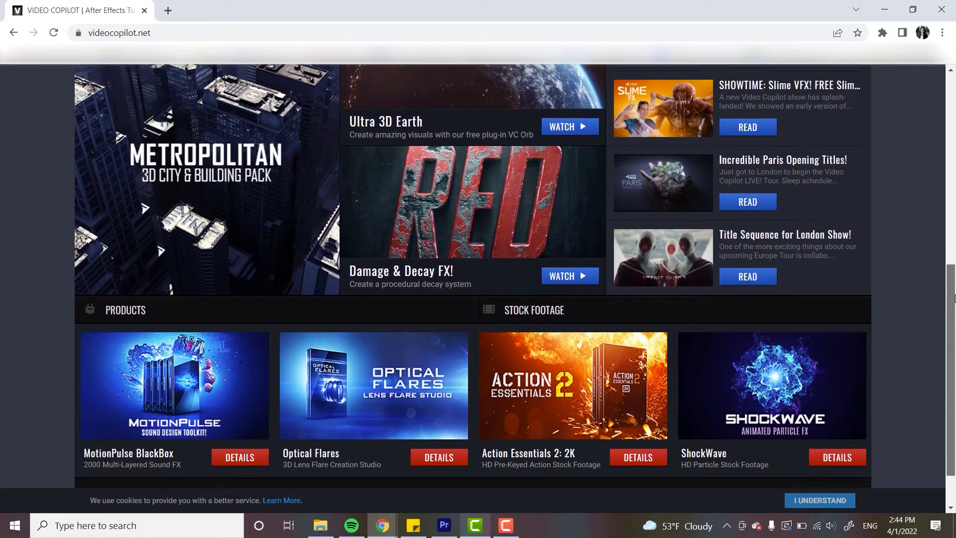
{"action": "scroll", "scroll_direction": "down", "scroll_amount": 3}
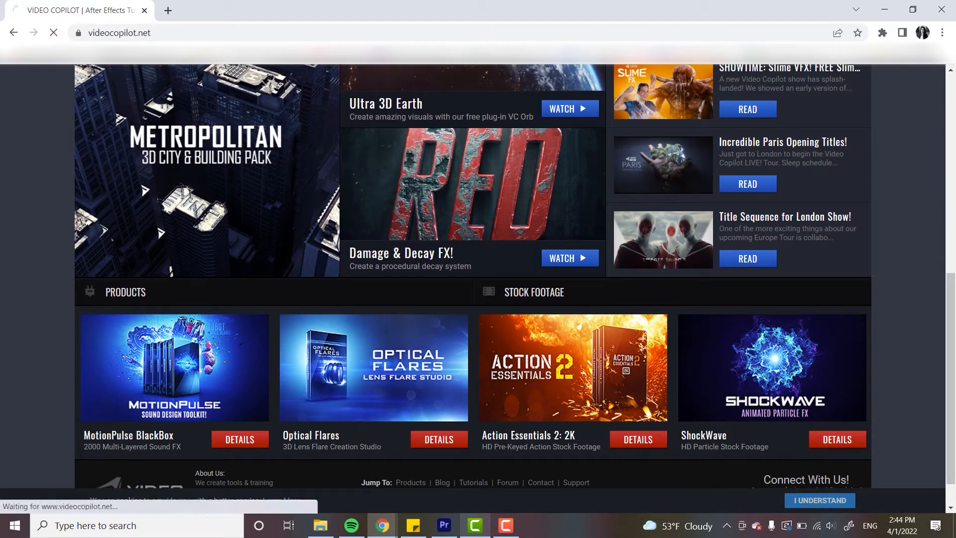
View the ShockWave product page and its details
{"action": "left_click", "coordinate": [835, 439]}
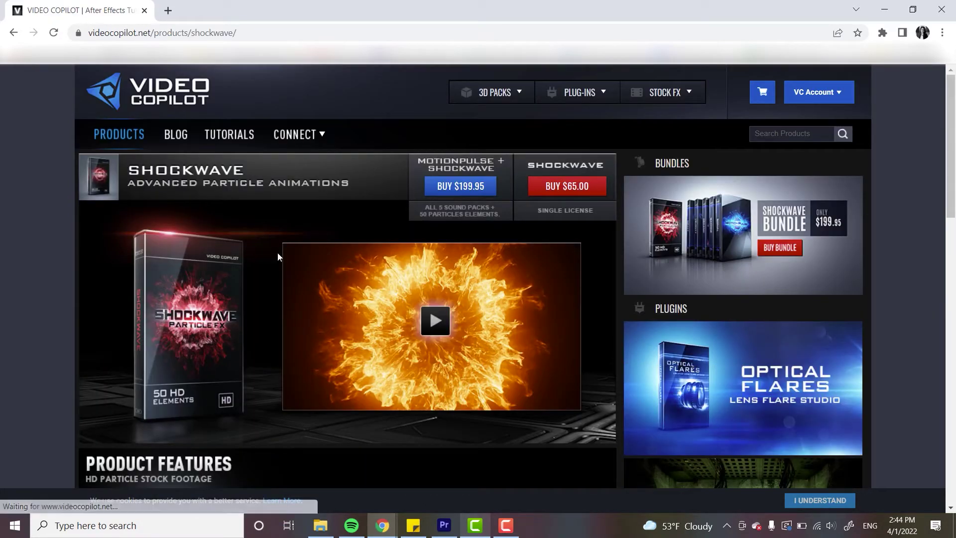
{"action": "scroll", "scroll_direction": "down", "scroll_amount": 3}
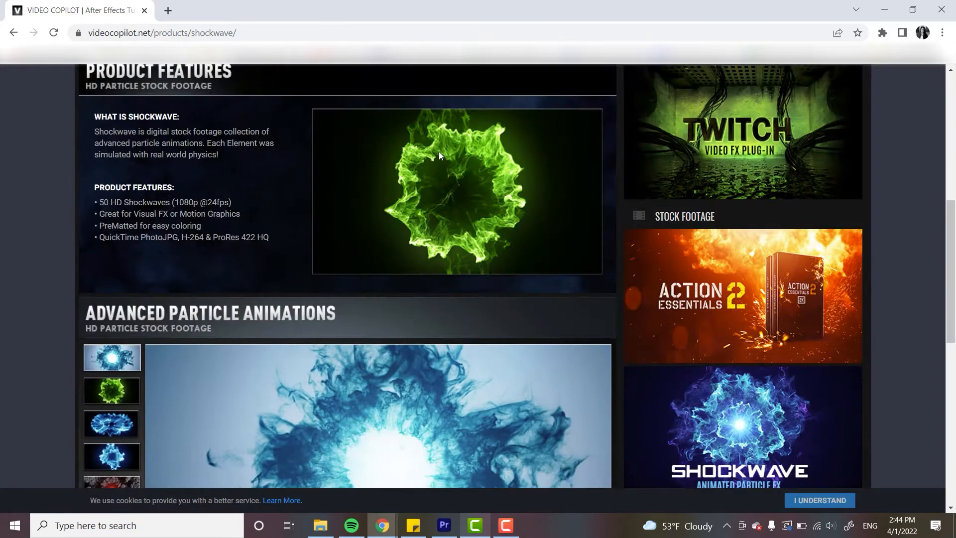
{"action": "left_click", "coordinate": [444, 524]}
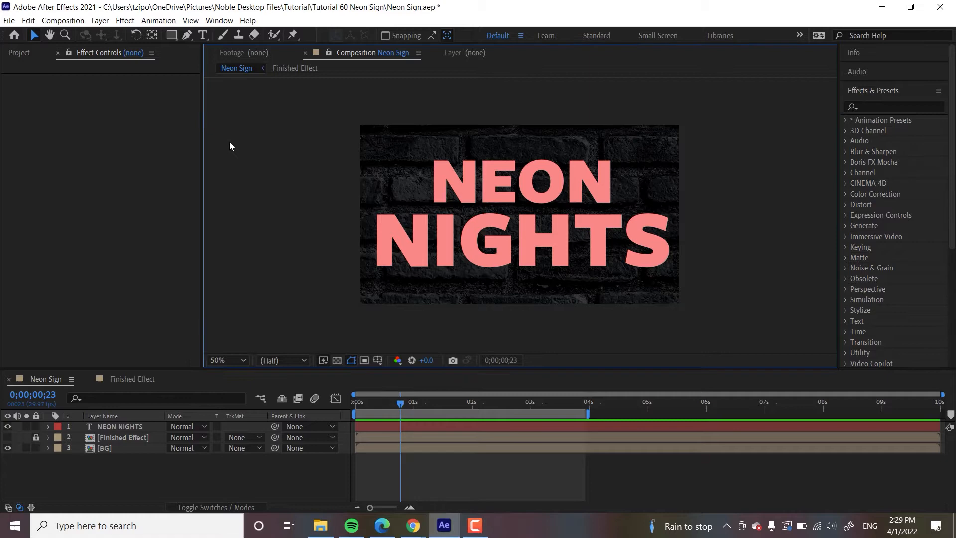
Create a new black full-frame solid layer named 'Saber Neon Effect' via Layer > New > Solid
{"action": "left_click", "coordinate": [99, 20]}
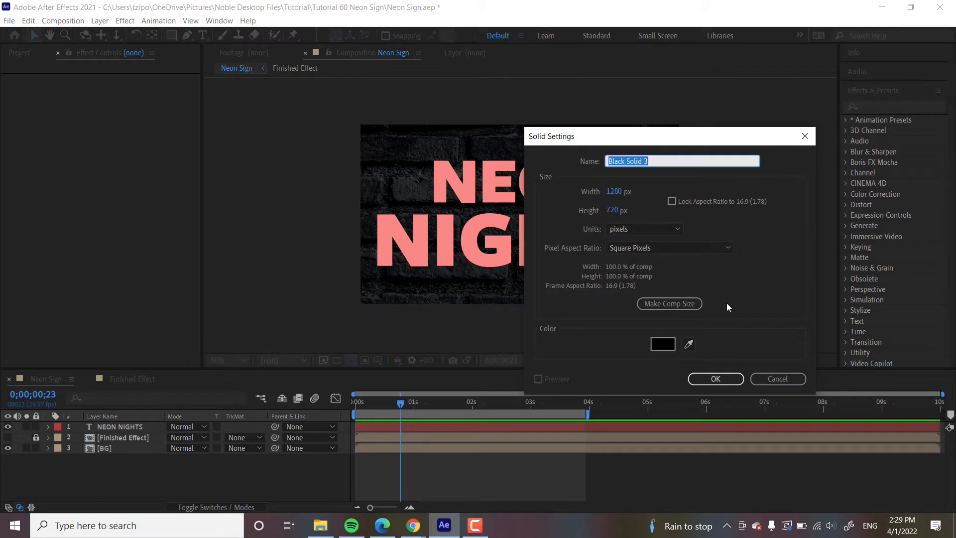
{"action": "type", "text": "Saber Ne"}
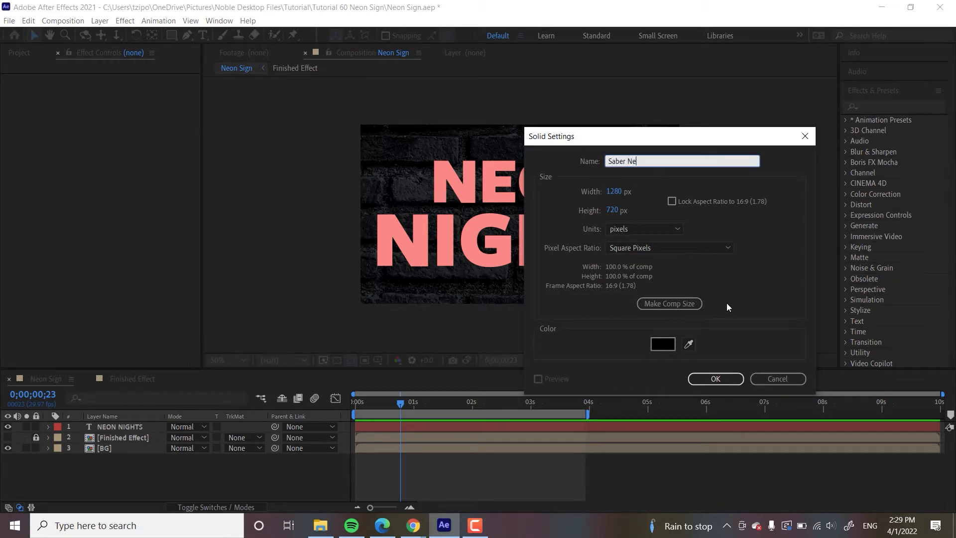
{"action": "type", "text": "on Effect"}
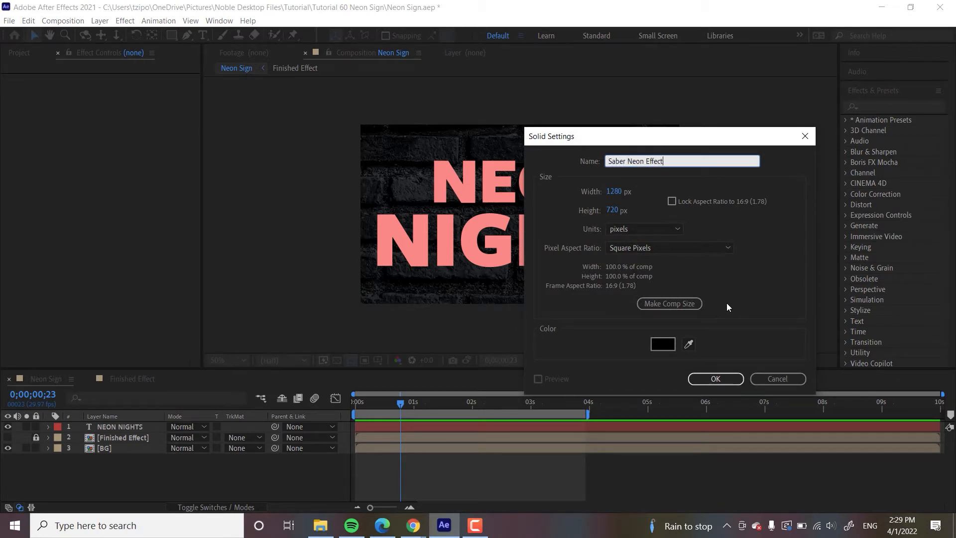
{"action": "left_click", "coordinate": [714, 378]}
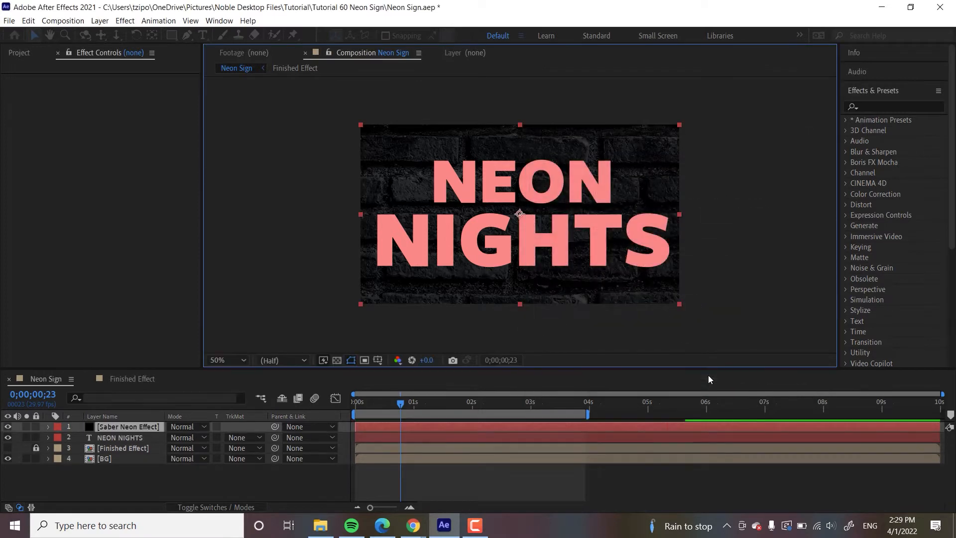
Apply the Saber effect to the solid and switch its preset to Neon for a pink glowing beam
{"action": "left_click", "coordinate": [129, 426]}
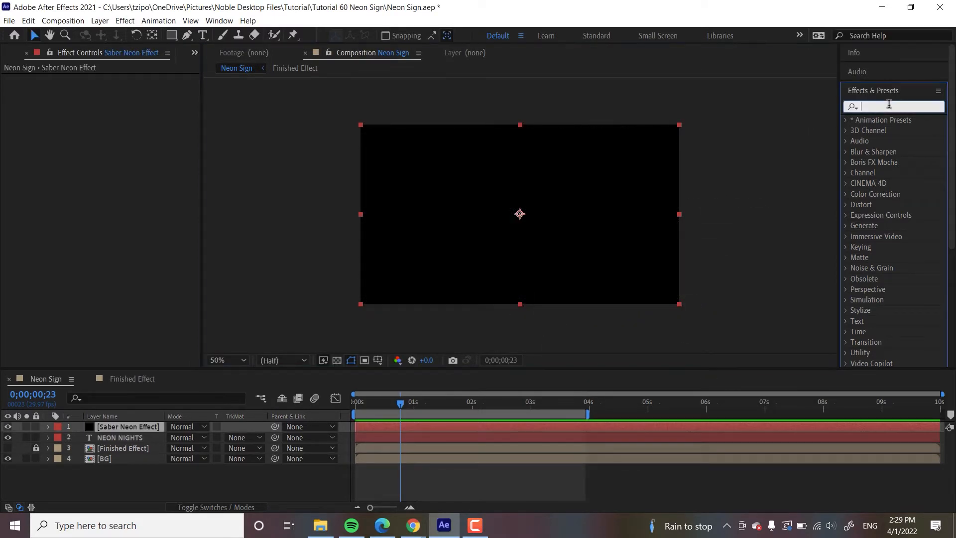
{"action": "type", "text": "saber"}
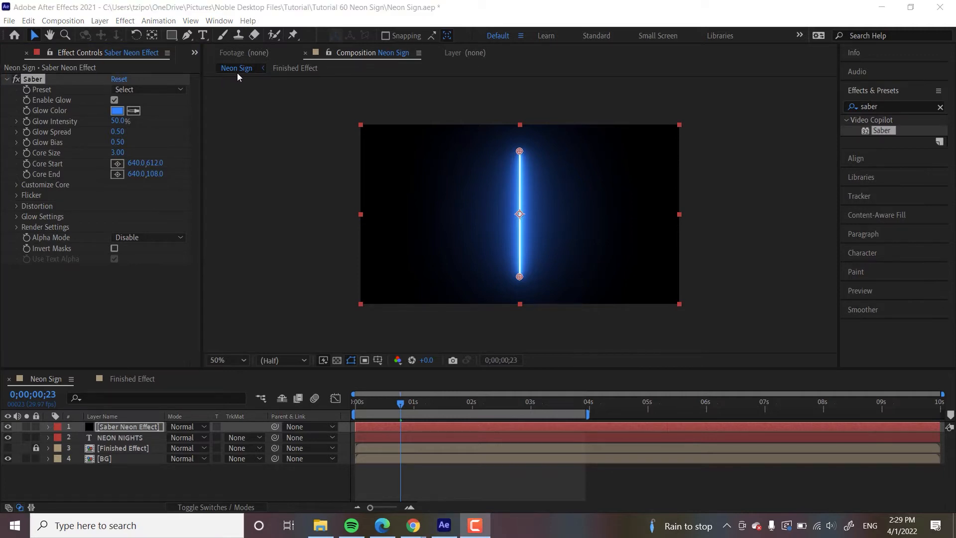
{"action": "left_click", "coordinate": [324, 324]}
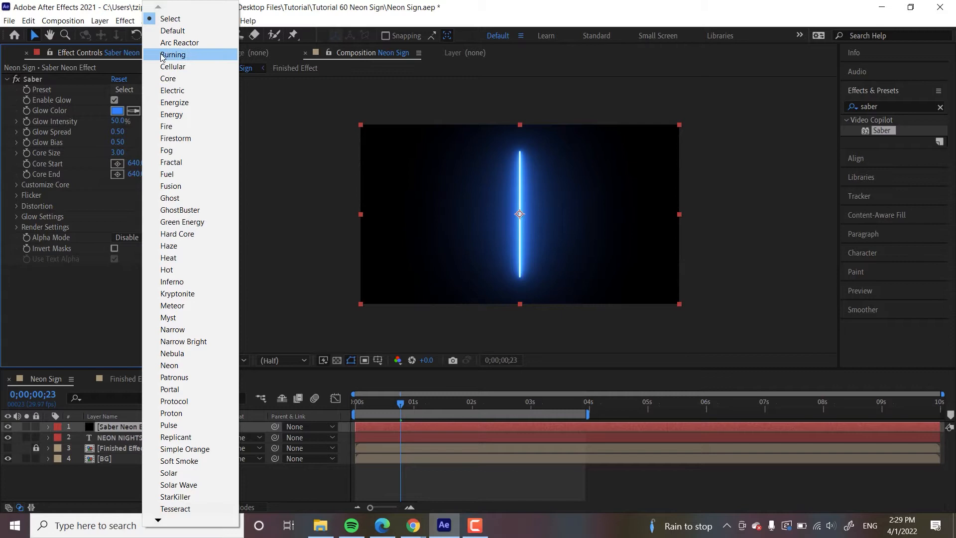
{"action": "mouse_move", "coordinate": [169, 365]}
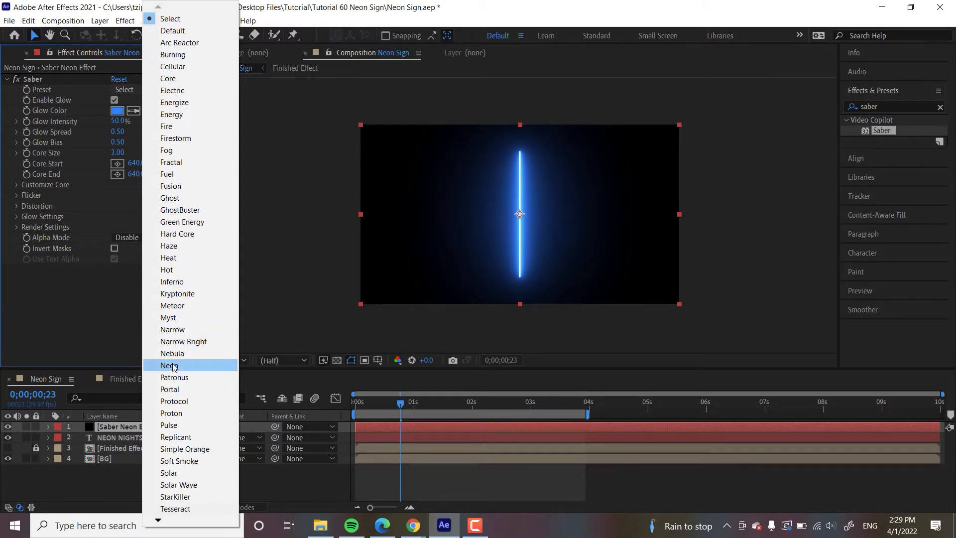
{"action": "left_click", "coordinate": [169, 365]}
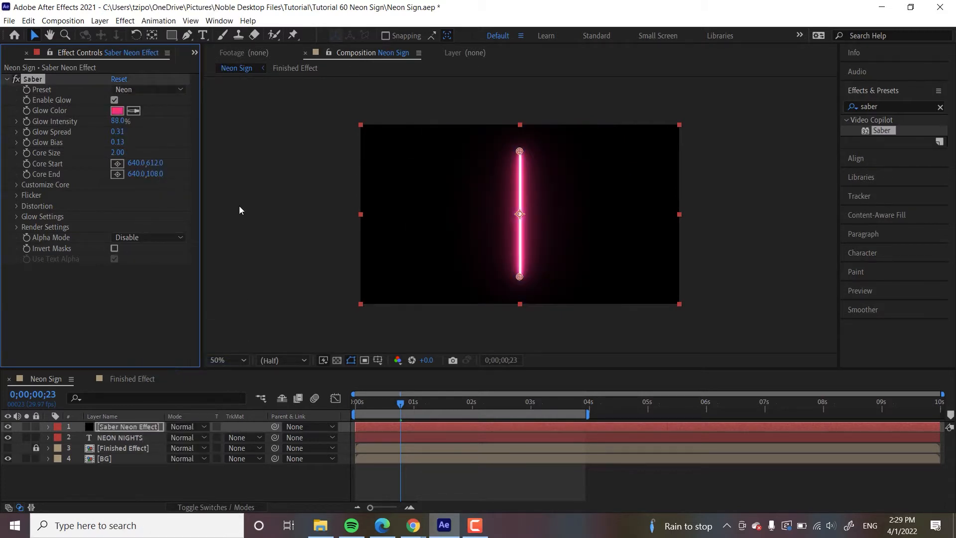
{"action": "mouse_move", "coordinate": [15, 189]}
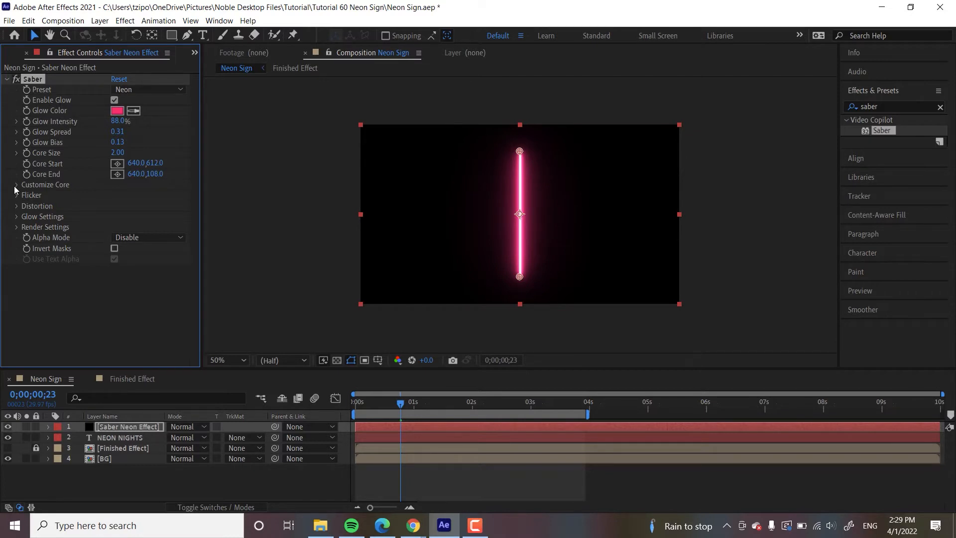
Set Saber's Core Type to Text Layer tracing the '2. NEON NIGHTS' layer
{"action": "left_click", "coordinate": [15, 185]}
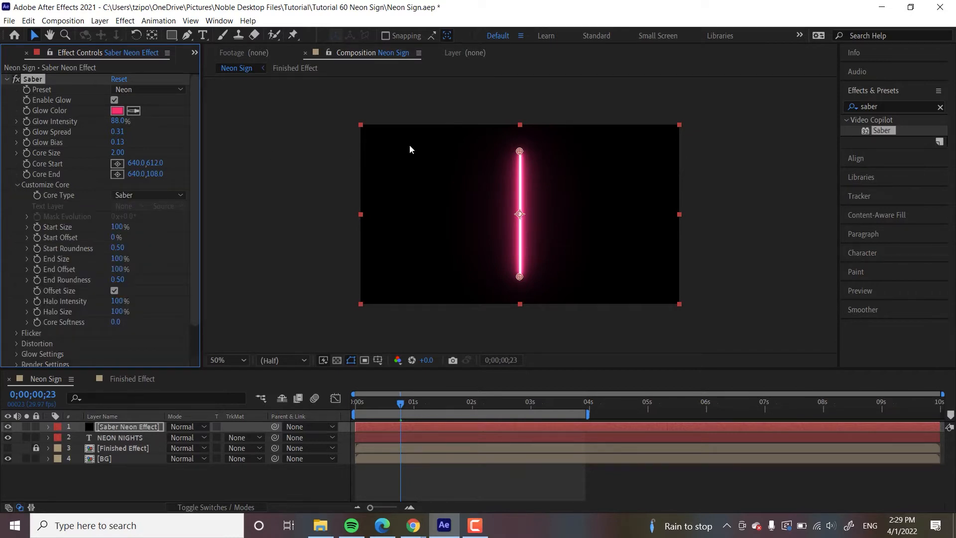
{"action": "mouse_move", "coordinate": [638, 175]}
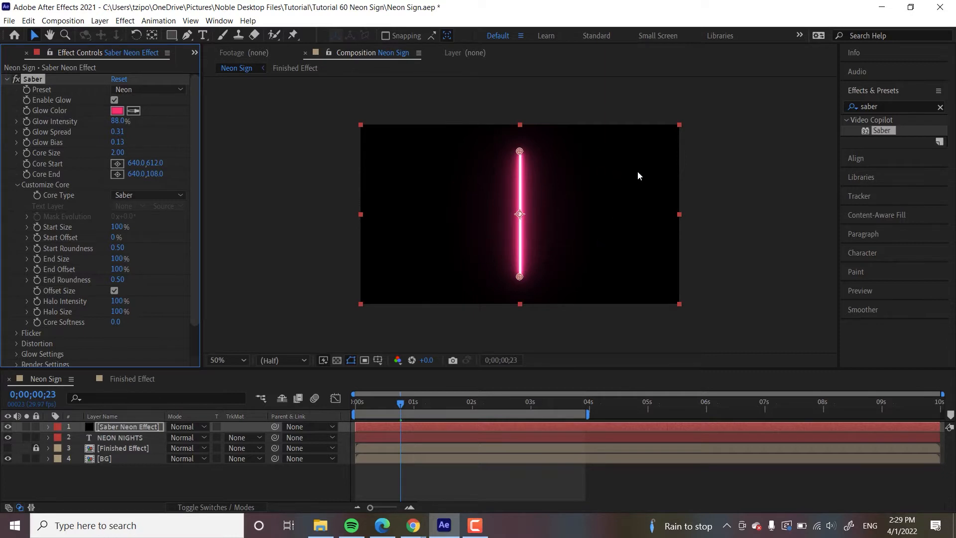
{"action": "mouse_move", "coordinate": [440, 224]}
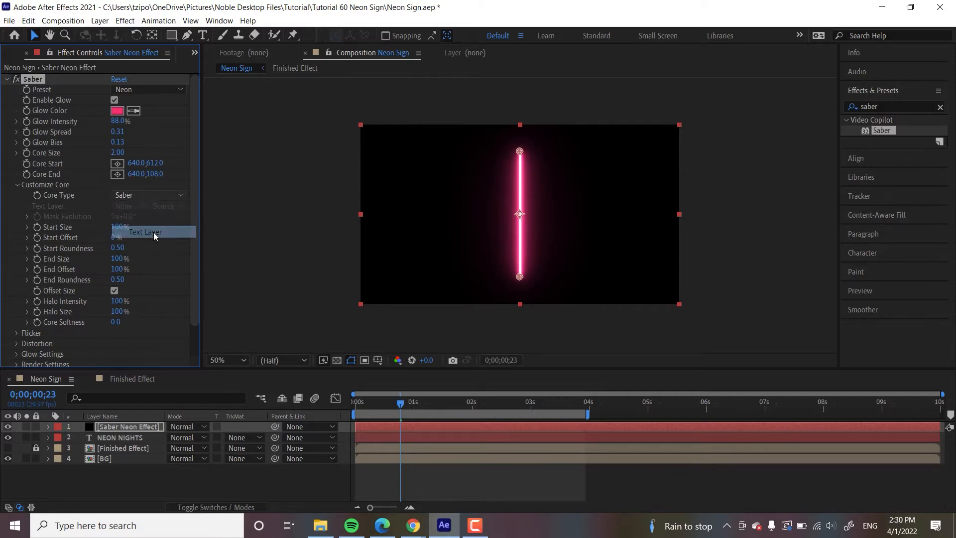
{"action": "left_click", "coordinate": [144, 232]}
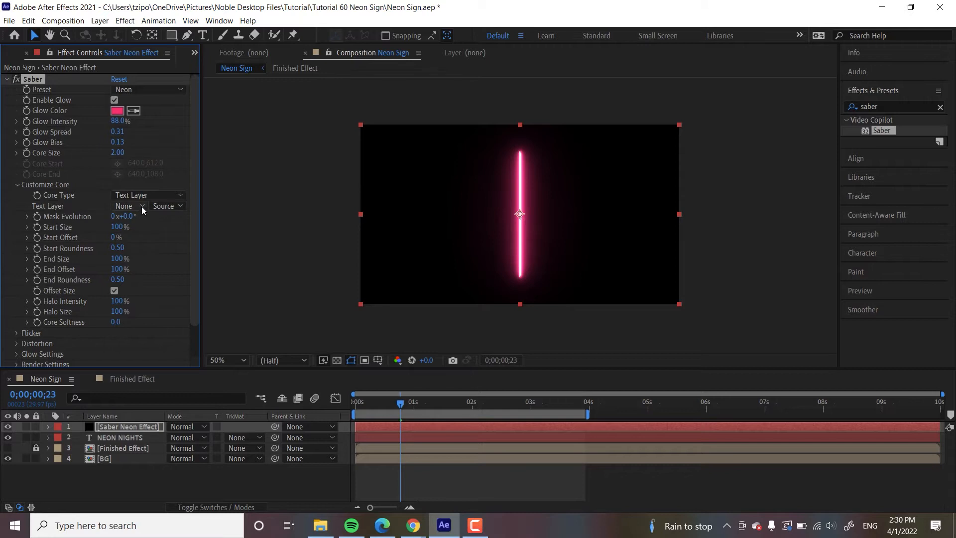
{"action": "left_click", "coordinate": [128, 205]}
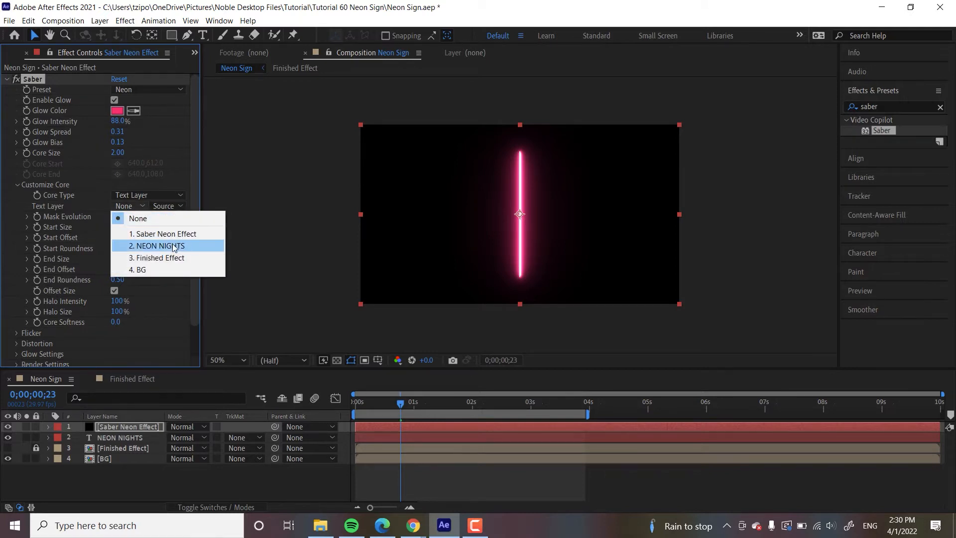
{"action": "mouse_move", "coordinate": [154, 218]}
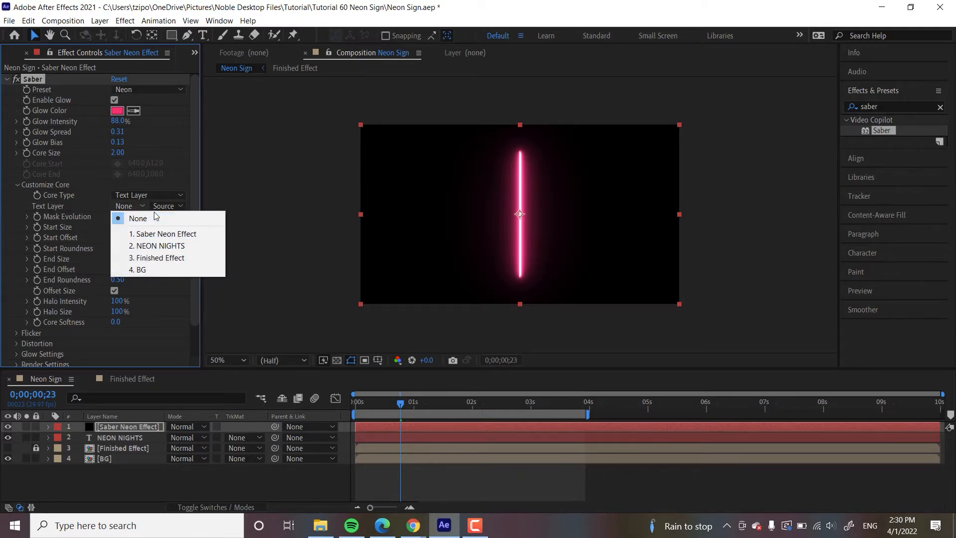
{"action": "left_click", "coordinate": [160, 246]}
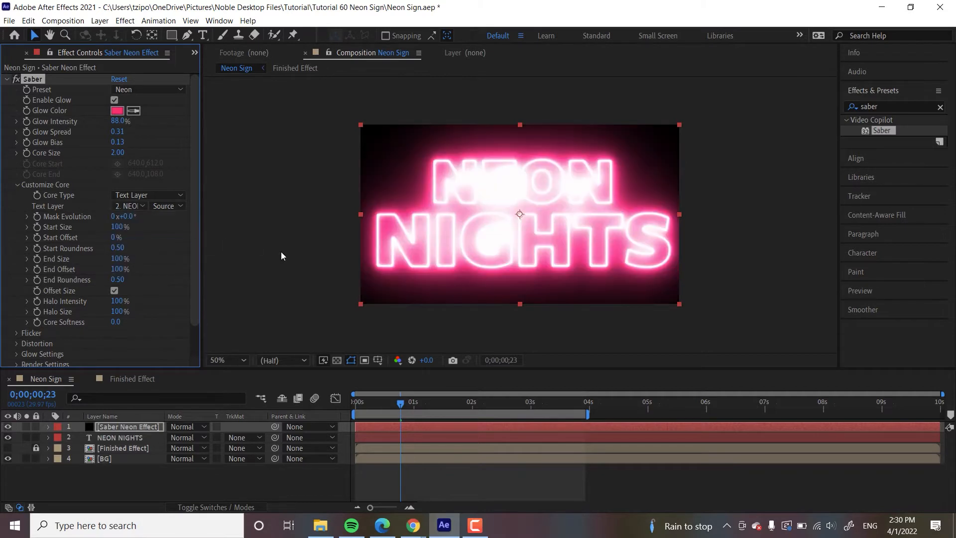
{"action": "mouse_move", "coordinate": [284, 301]}
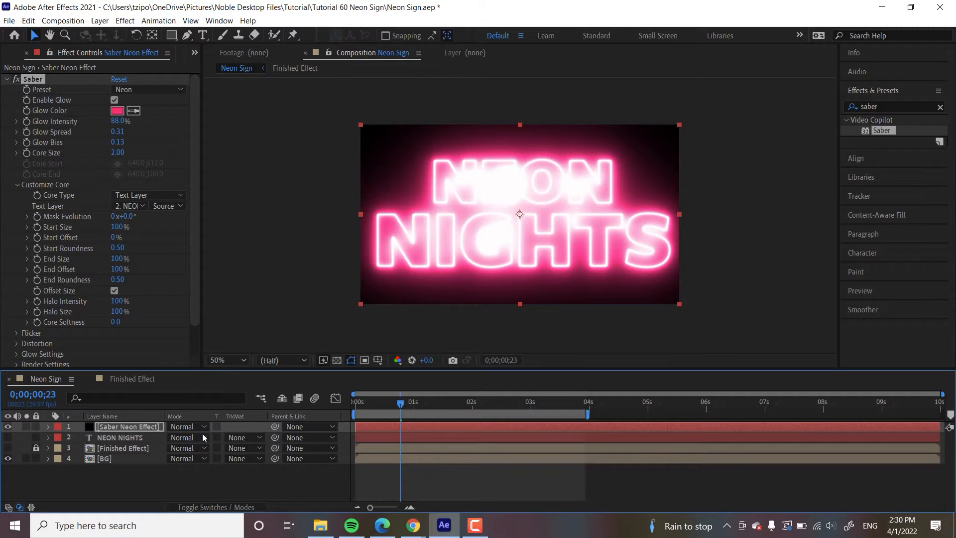
{"action": "mouse_move", "coordinate": [315, 264]}
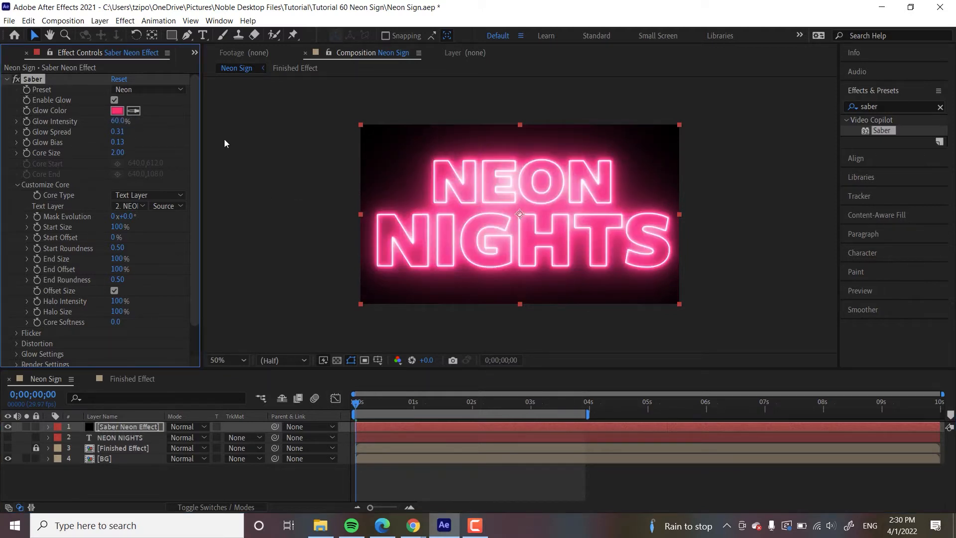
{"action": "mouse_move", "coordinate": [281, 232]}
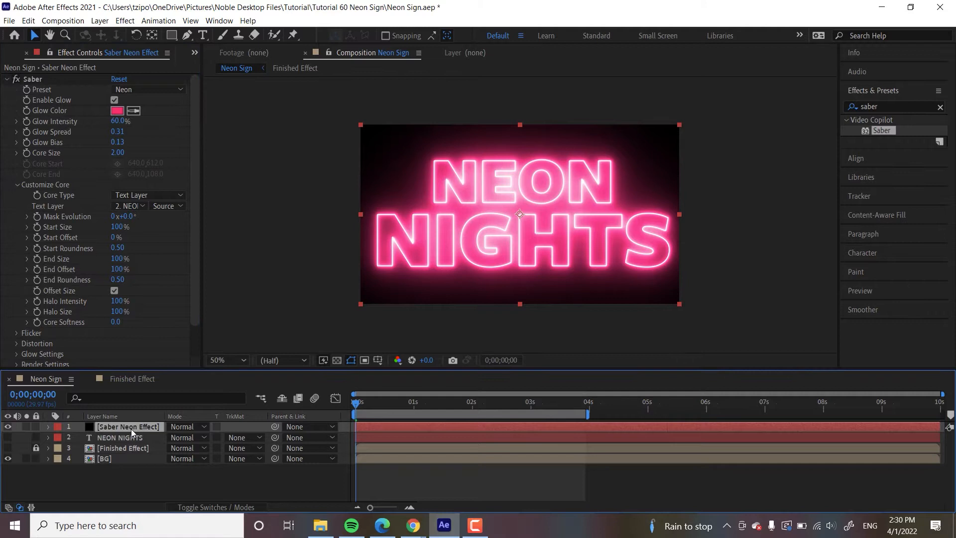
{"action": "mouse_move", "coordinate": [250, 252]}
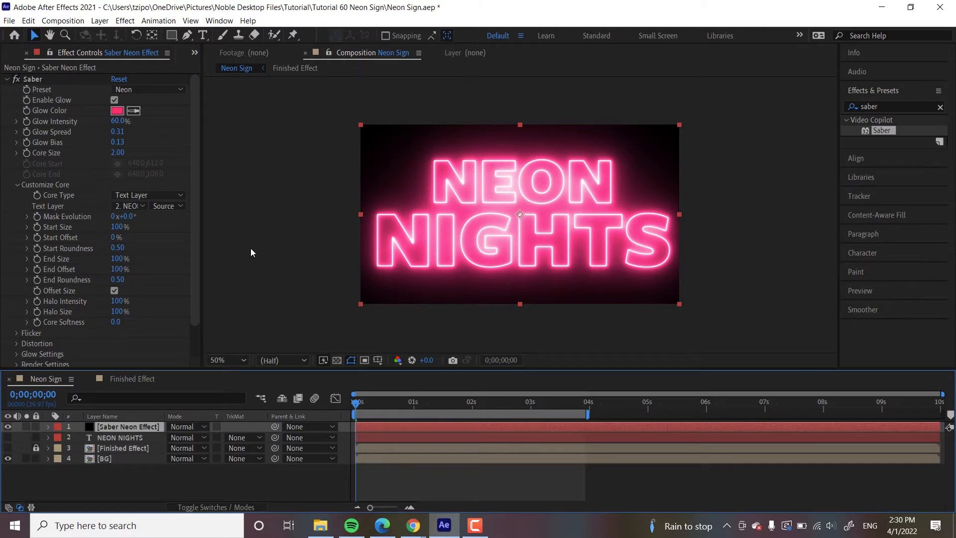
{"action": "mouse_move", "coordinate": [137, 205]}
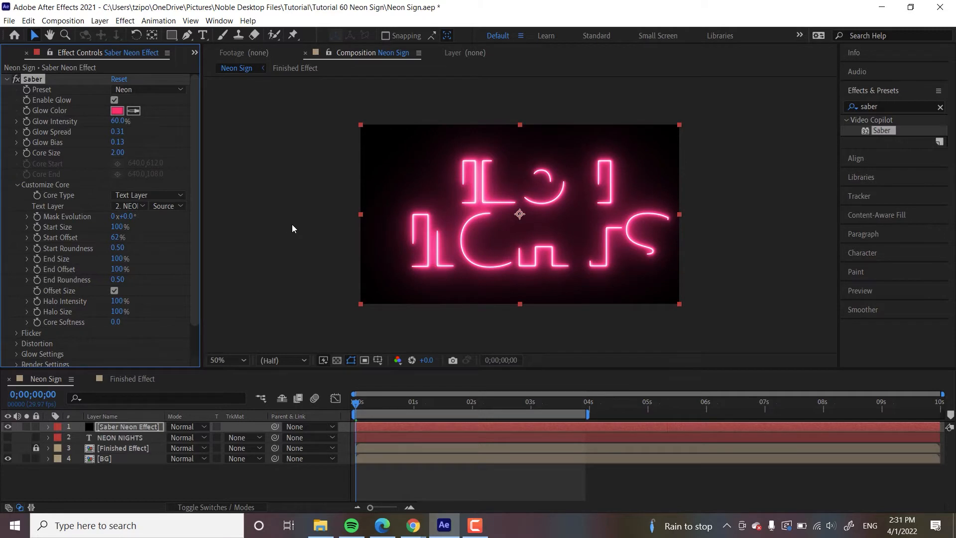
Keyframe Start Offset from 100% at 0s to 0% near 1s and reveal it in the timeline with U
{"action": "triple_click", "coordinate": [118, 237]}
{"action": "type", "text": "0"}
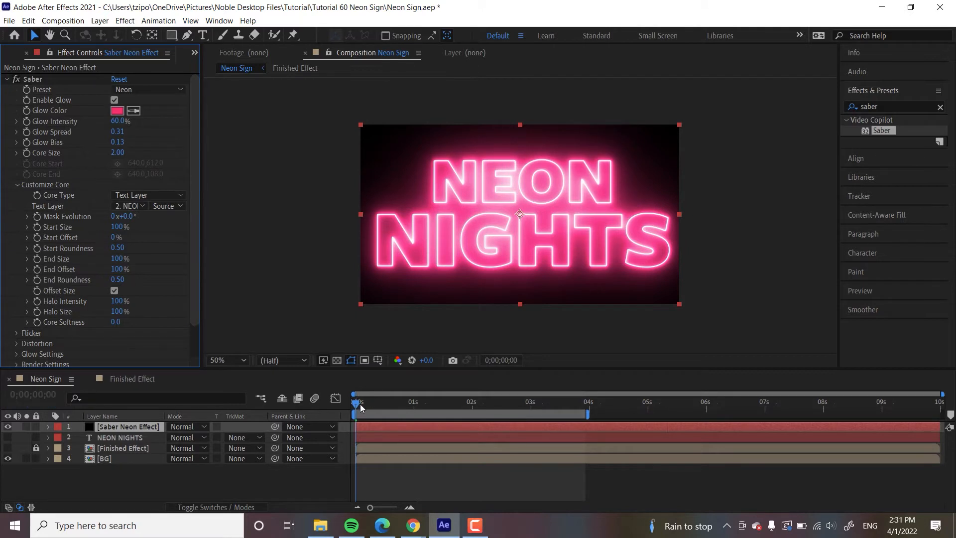
{"action": "mouse_move", "coordinate": [389, 265]}
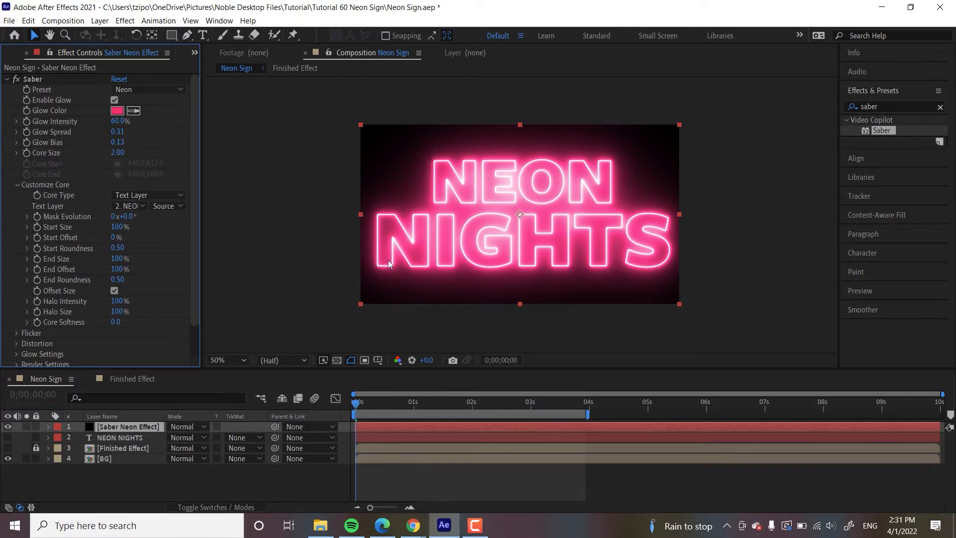
{"action": "mouse_move", "coordinate": [107, 213]}
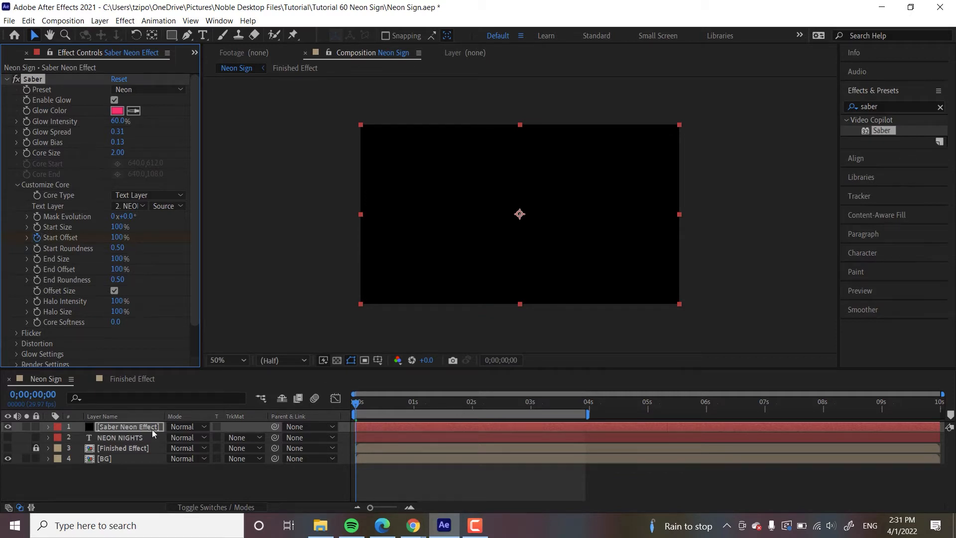
{"action": "mouse_move", "coordinate": [428, 435]}
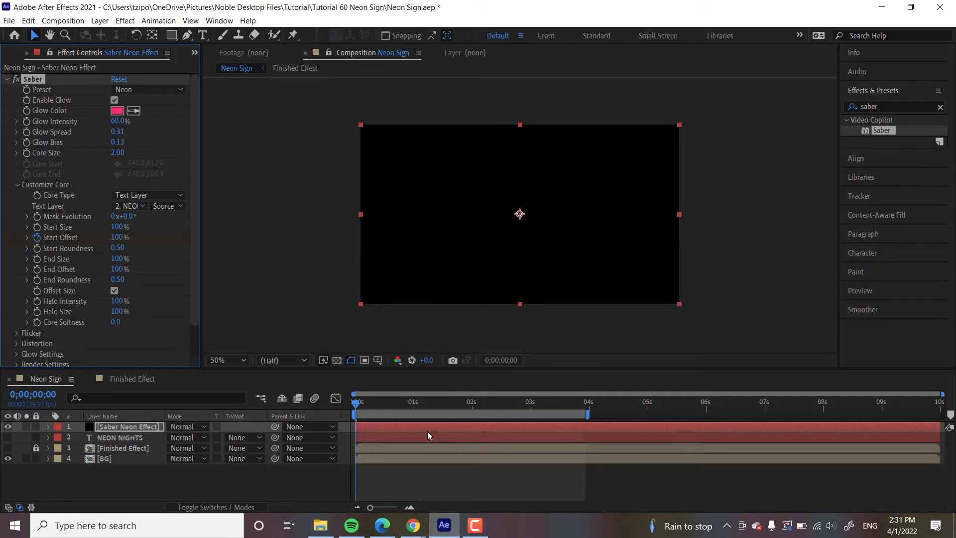
{"action": "left_click", "coordinate": [48, 426]}
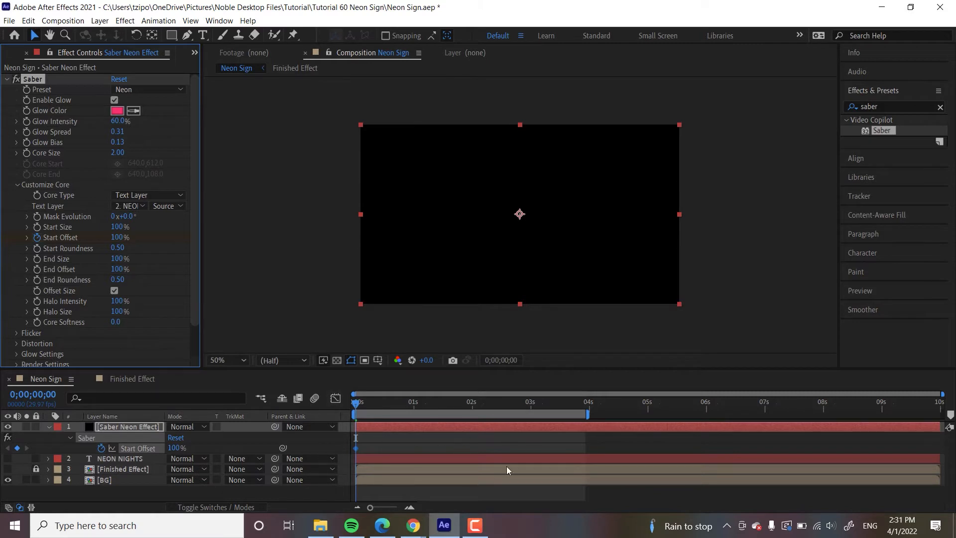
{"action": "mouse_move", "coordinate": [409, 431]}
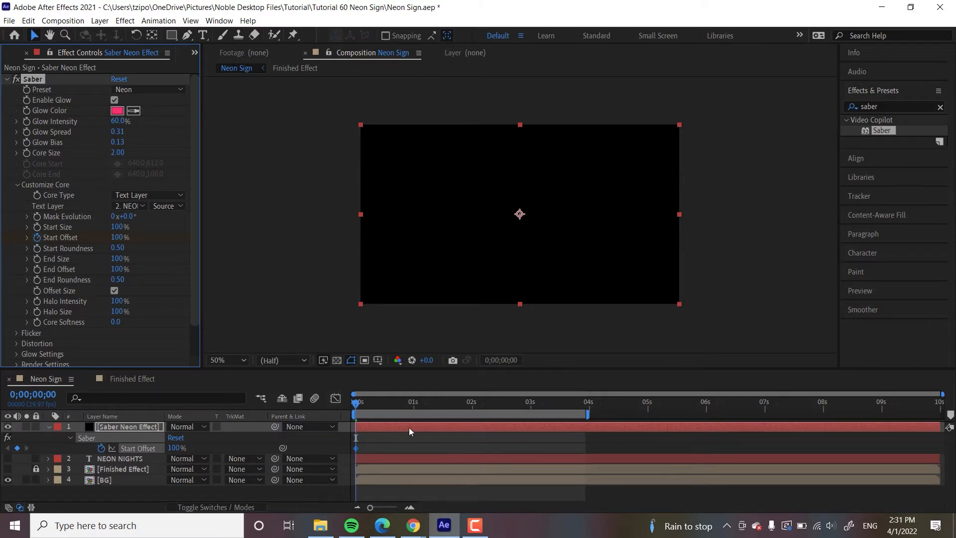
{"action": "mouse_move", "coordinate": [395, 460]}
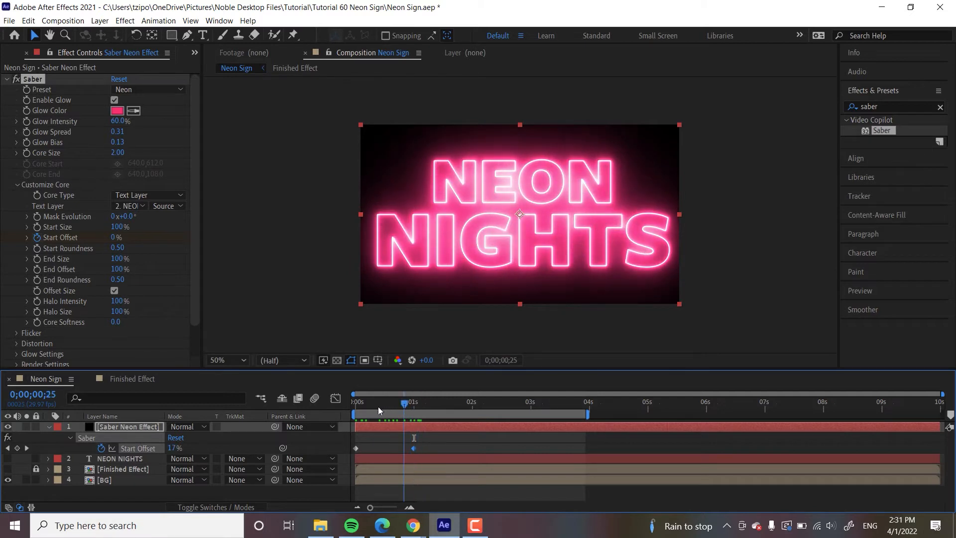
{"action": "left_click", "coordinate": [353, 413]}
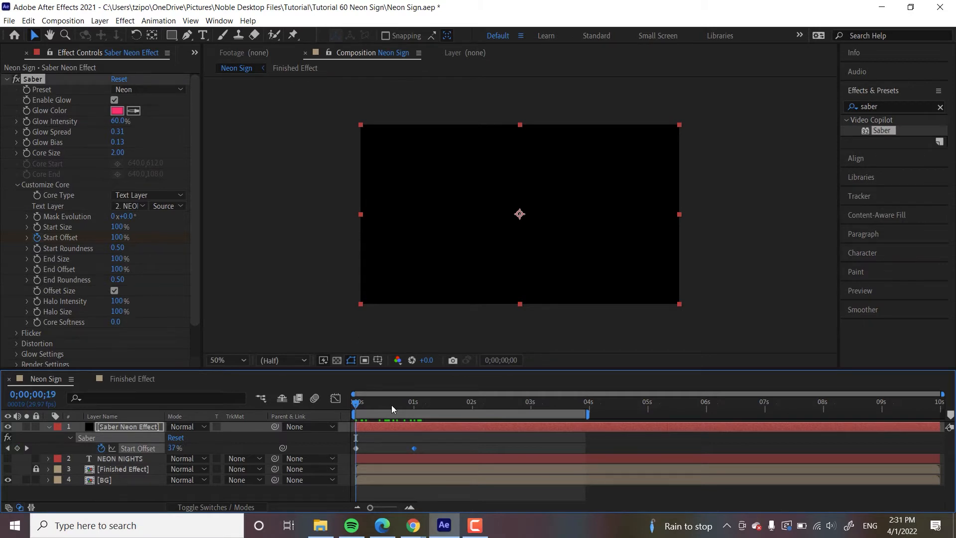
{"action": "left_click", "coordinate": [416, 402]}
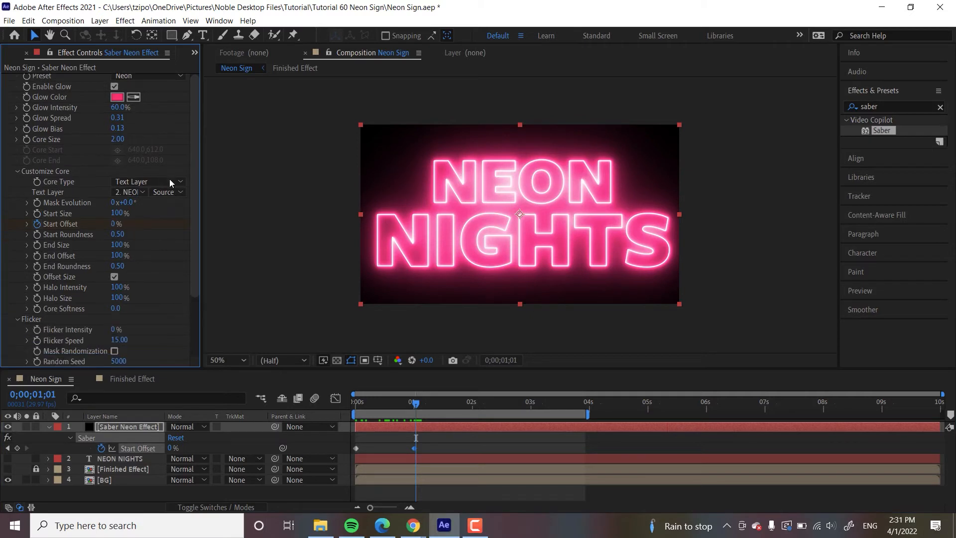
Keyframe Flicker Intensity (0%, 50%, 100%, lower) at points up to about three seconds
{"action": "scroll", "scroll_direction": "down", "scroll_amount": 3}
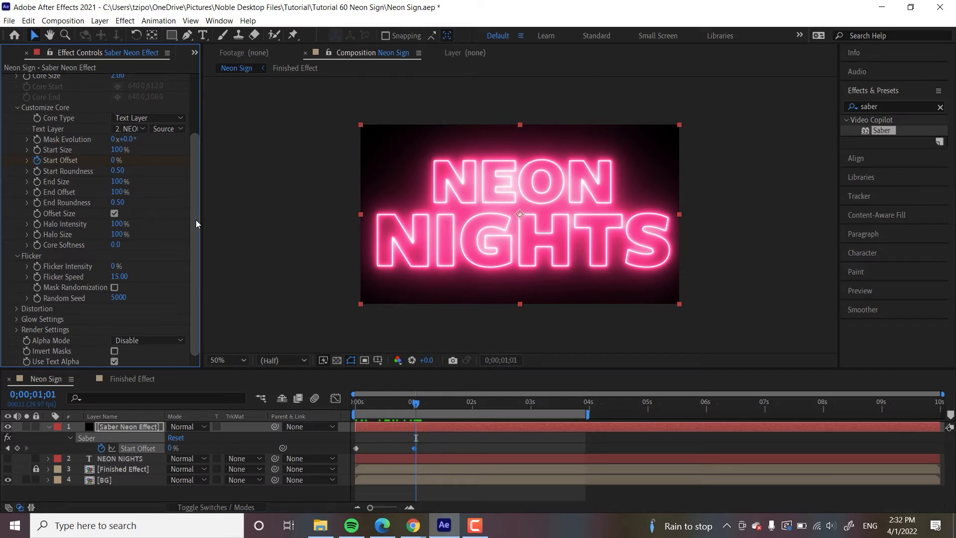
{"action": "mouse_move", "coordinate": [49, 252]}
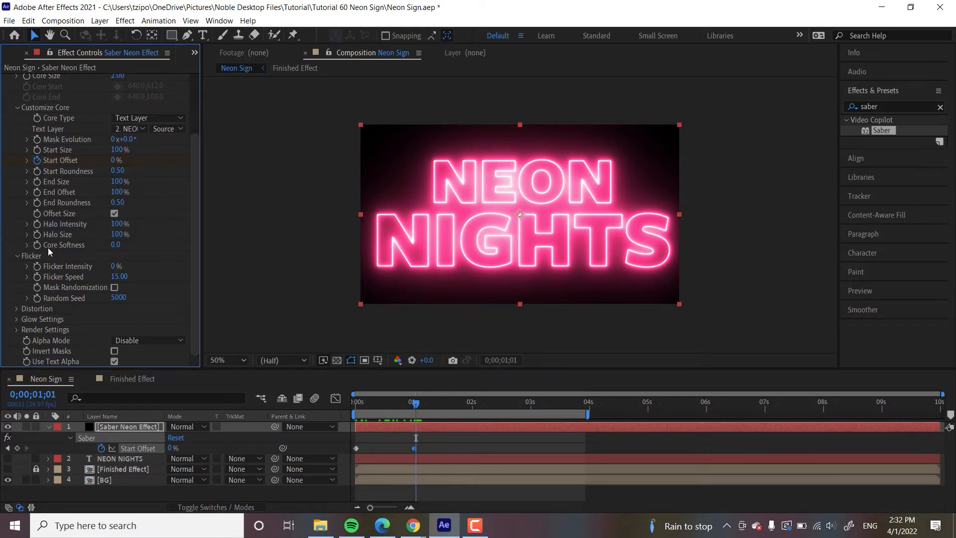
{"action": "mouse_move", "coordinate": [150, 261]}
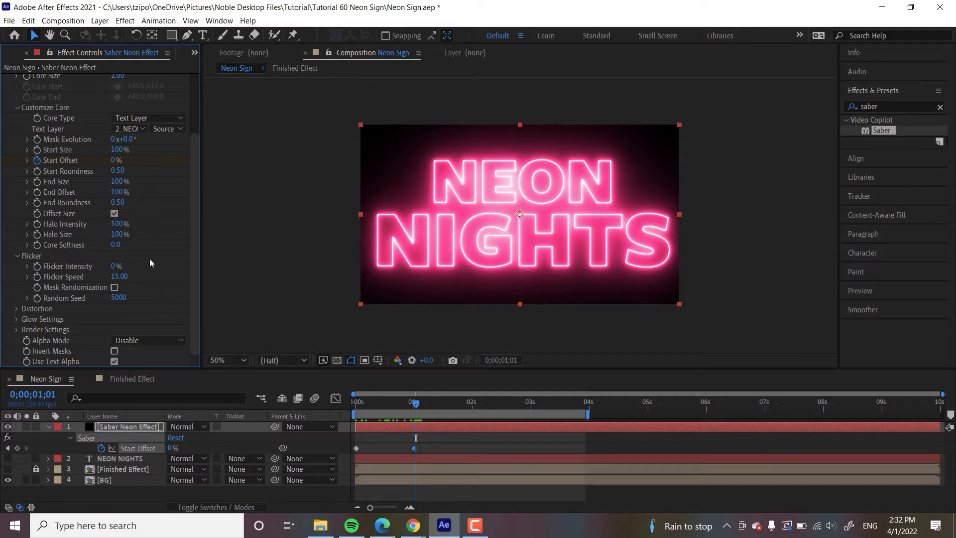
{"action": "mouse_move", "coordinate": [157, 278]}
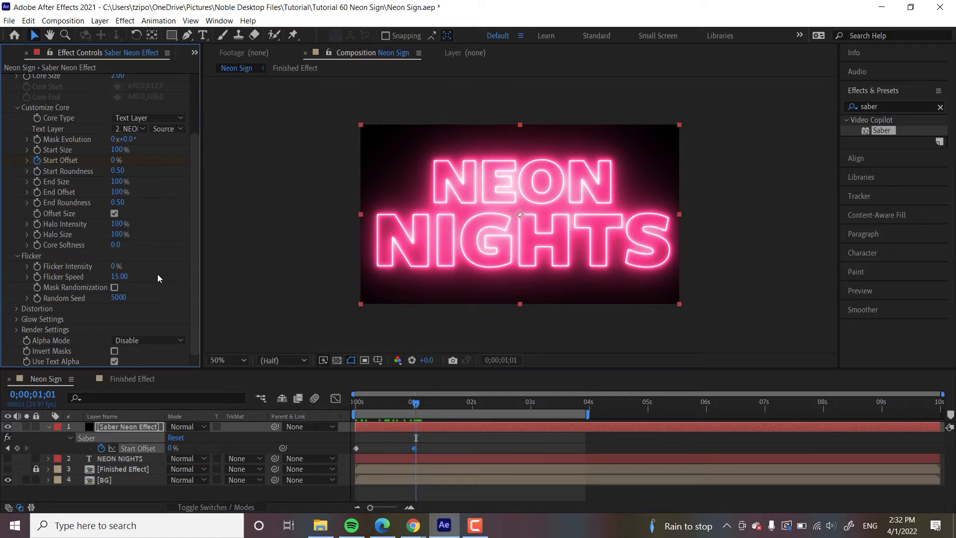
{"action": "mouse_move", "coordinate": [373, 402]}
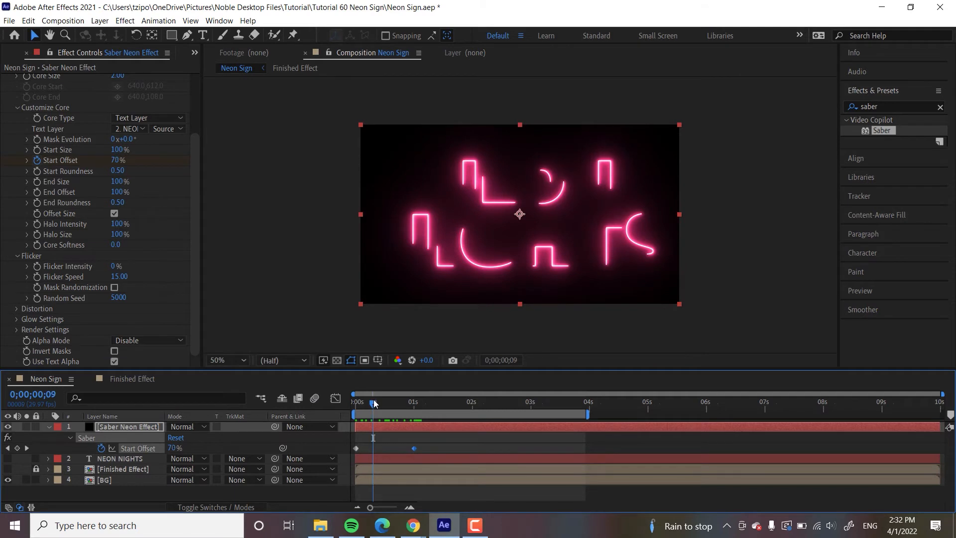
{"action": "left_click", "coordinate": [376, 402]}
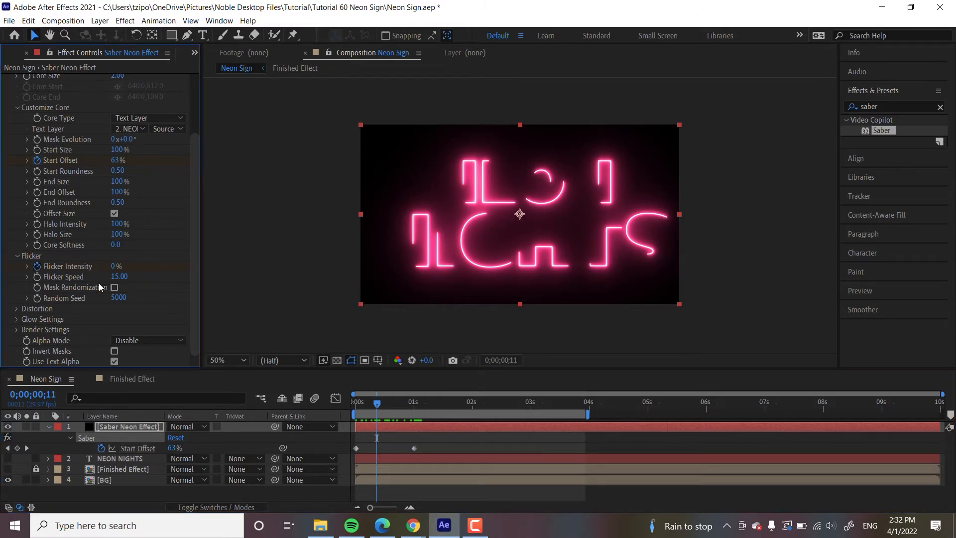
{"action": "mouse_move", "coordinate": [173, 268]}
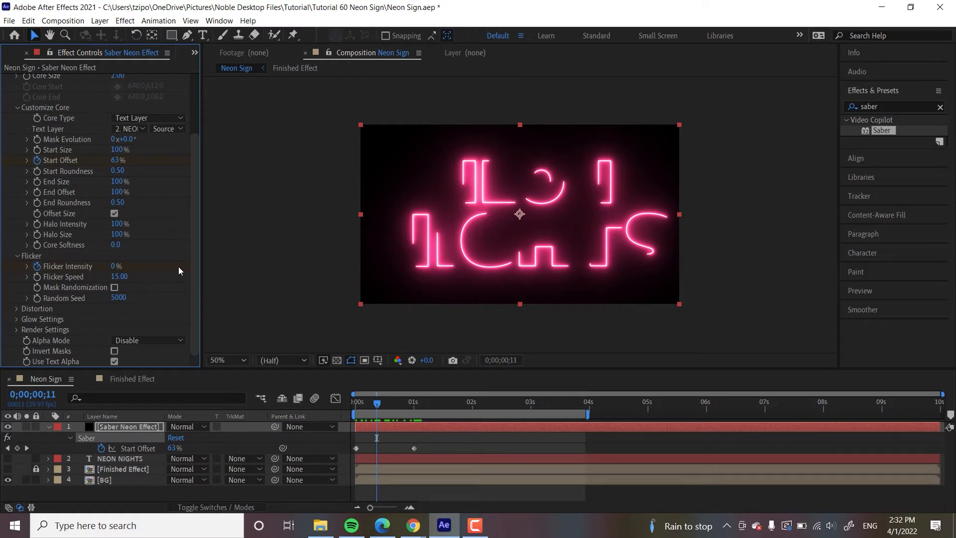
{"action": "mouse_move", "coordinate": [132, 263]}
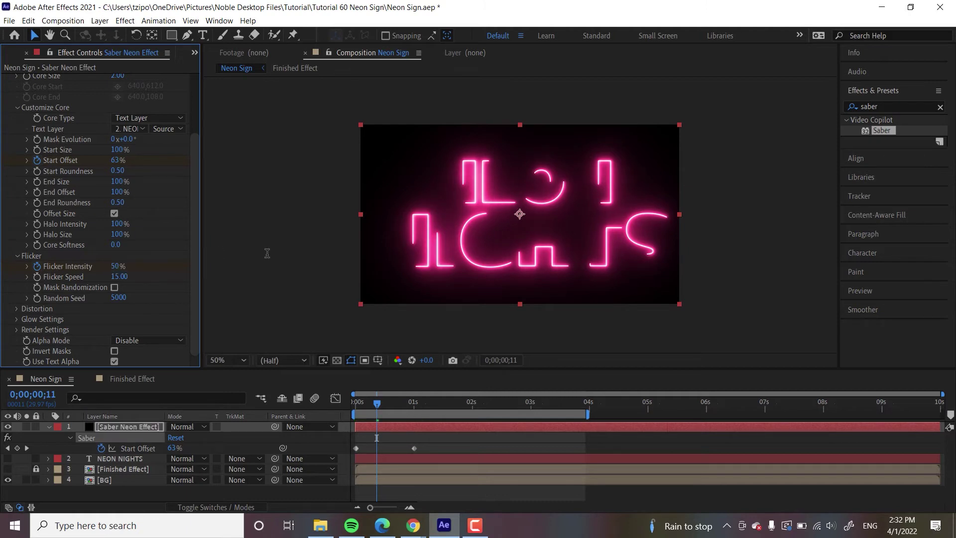
{"action": "mouse_move", "coordinate": [477, 409]}
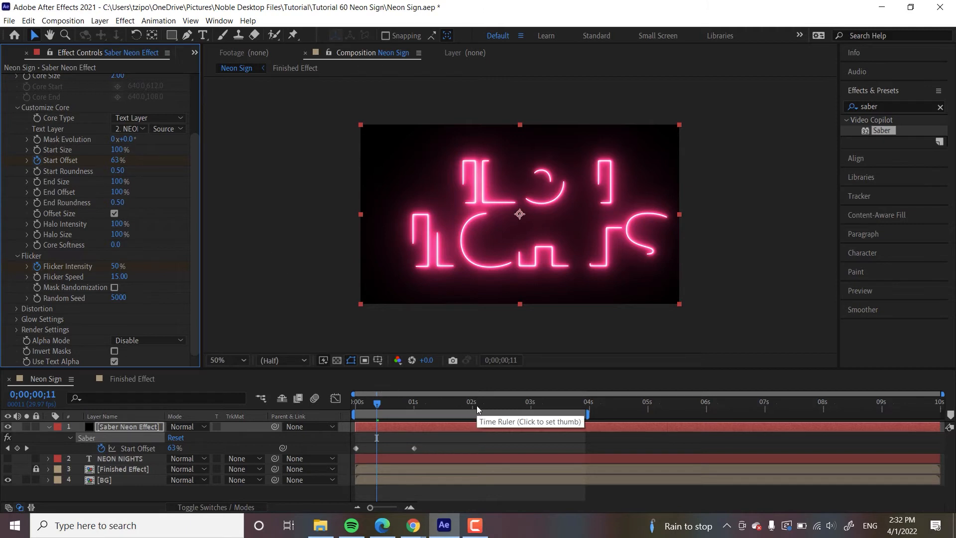
{"action": "left_click", "coordinate": [474, 401]}
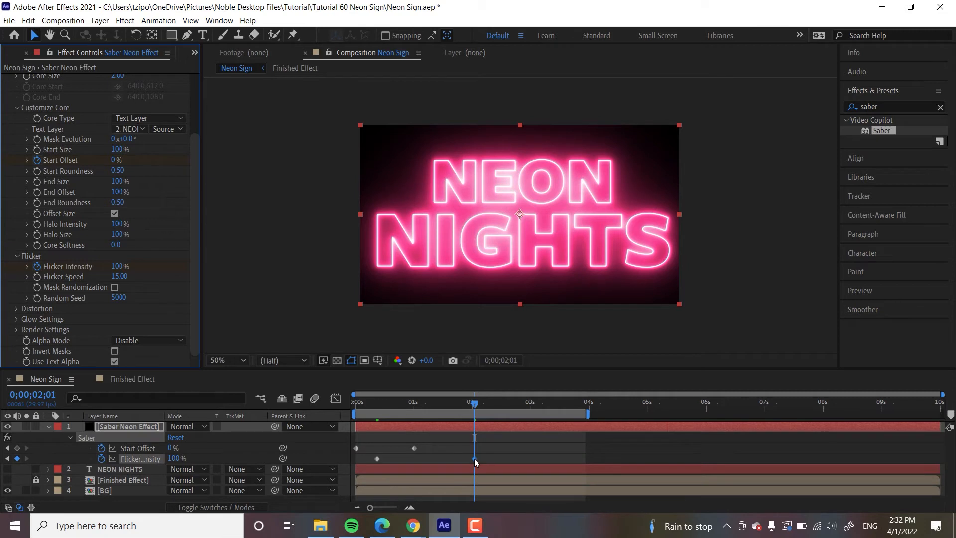
{"action": "mouse_move", "coordinate": [531, 408]}
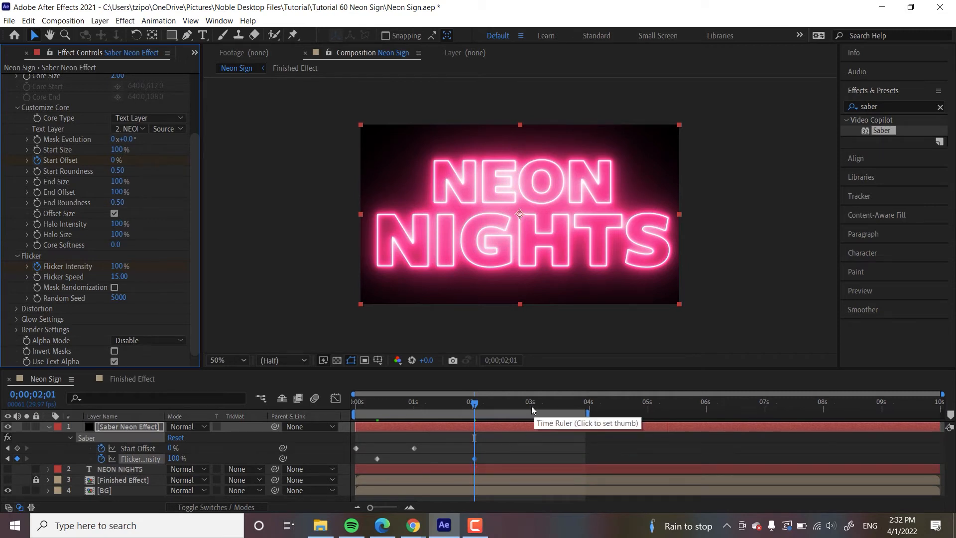
{"action": "left_click", "coordinate": [528, 402]}
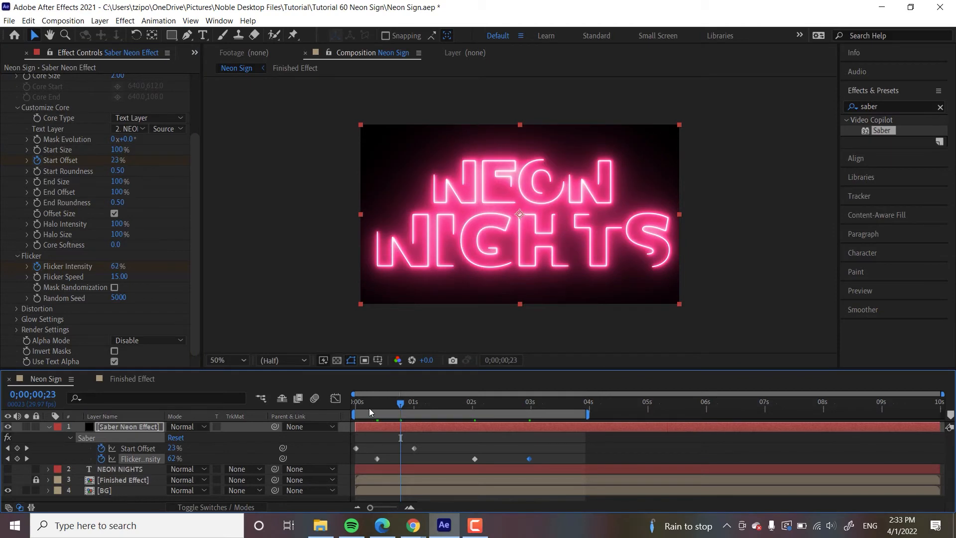
{"action": "mouse_move", "coordinate": [398, 426]}
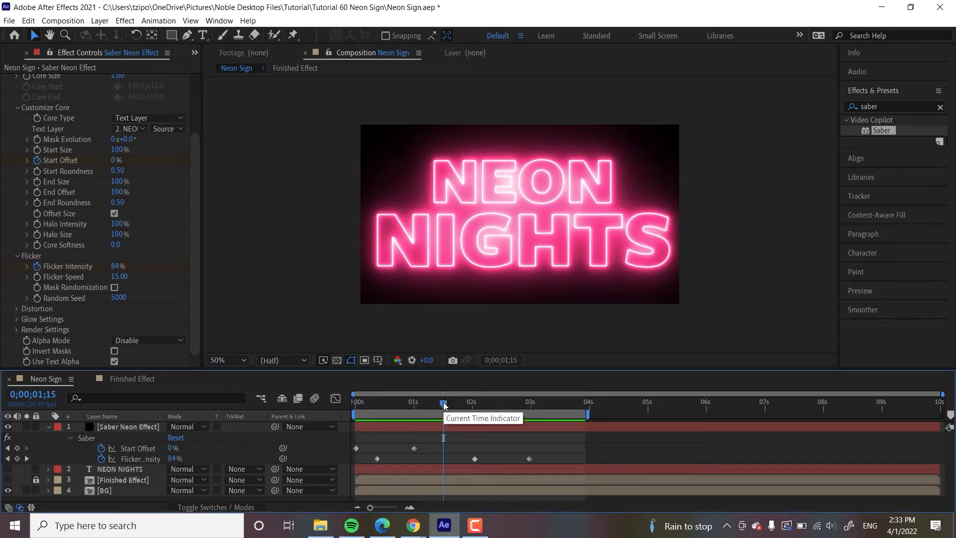
{"action": "mouse_move", "coordinate": [317, 265]}
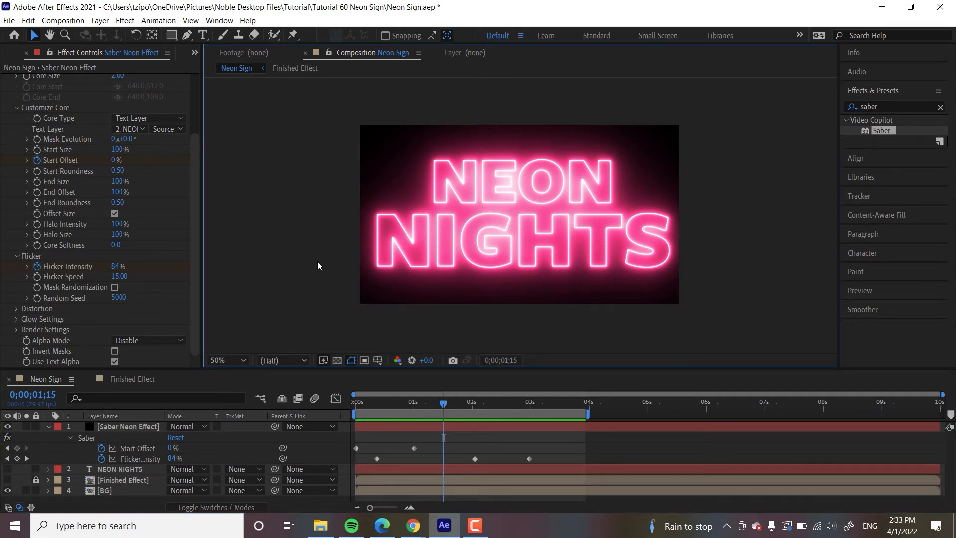
Reselect the Saber Neon Effect layer and return to its Glow settings at the top of Effect Controls
{"action": "left_click", "coordinate": [126, 426]}
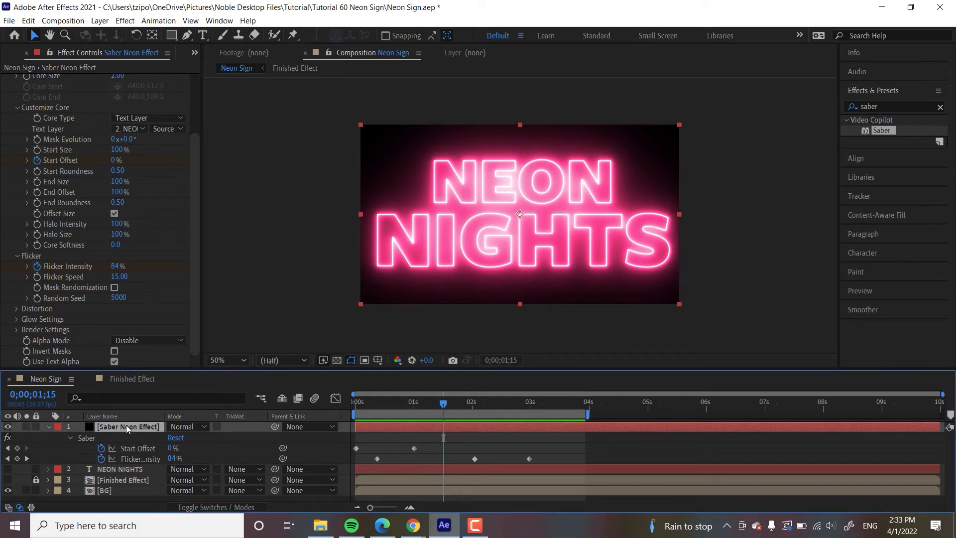
{"action": "scroll", "scroll_direction": "up", "scroll_amount": 3}
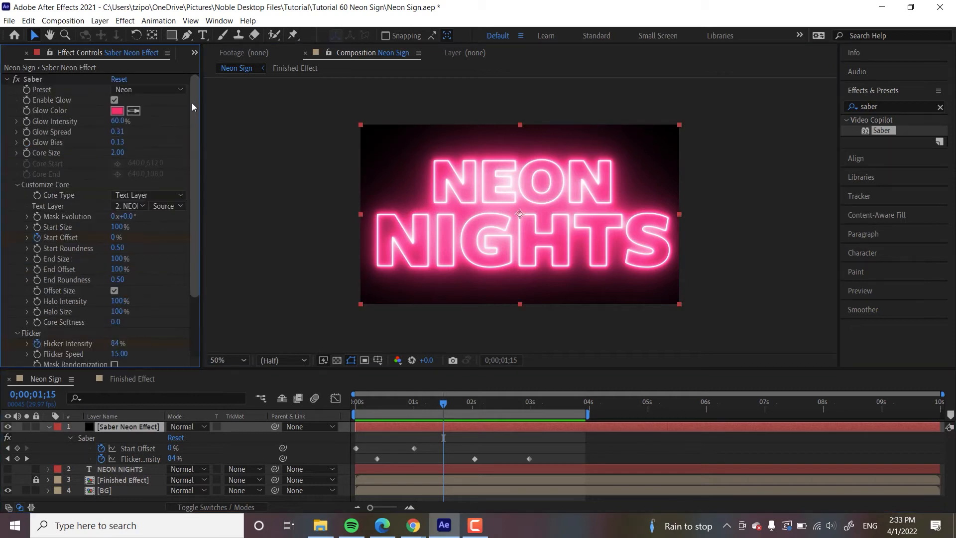
{"action": "mouse_move", "coordinate": [88, 81]}
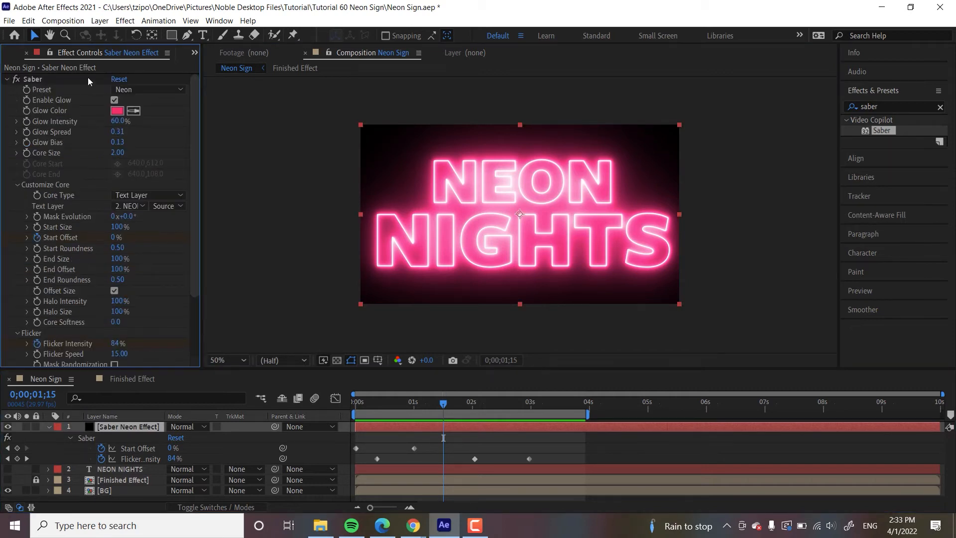
{"action": "mouse_move", "coordinate": [96, 120]}
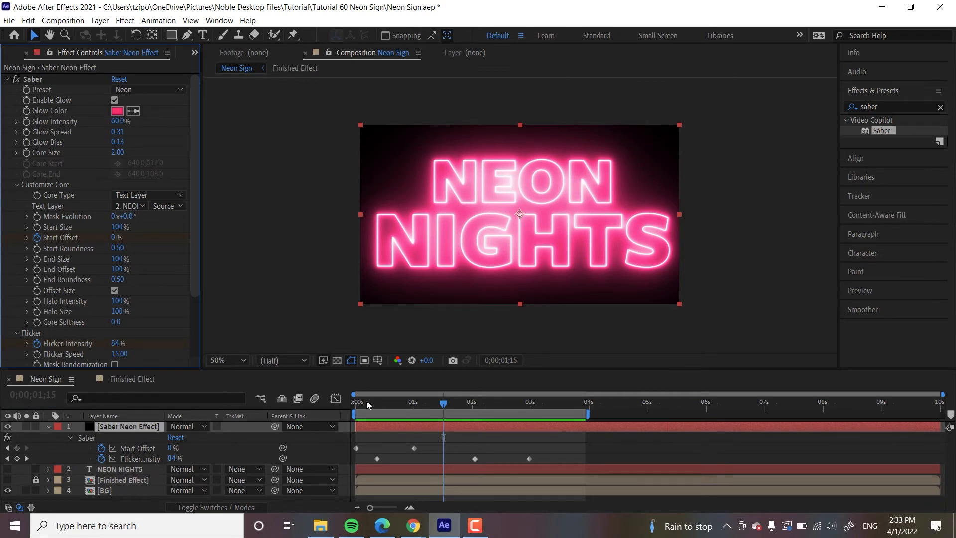
{"action": "mouse_move", "coordinate": [399, 414]}
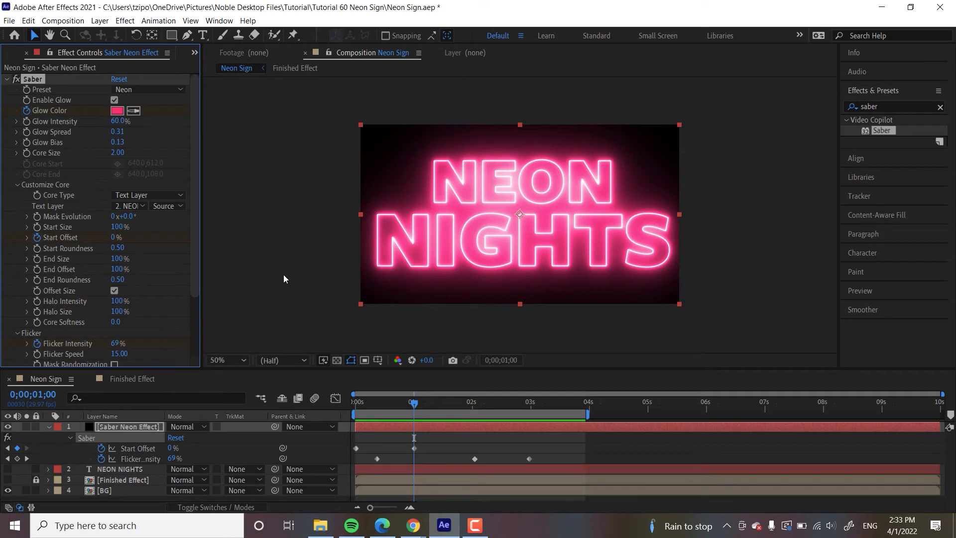
{"action": "mouse_move", "coordinate": [502, 408]}
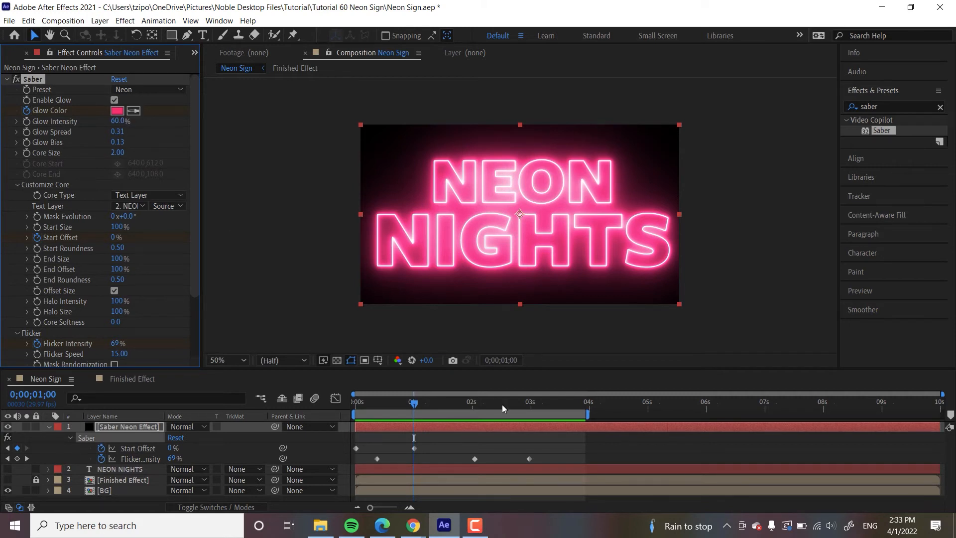
{"action": "mouse_move", "coordinate": [502, 408]}
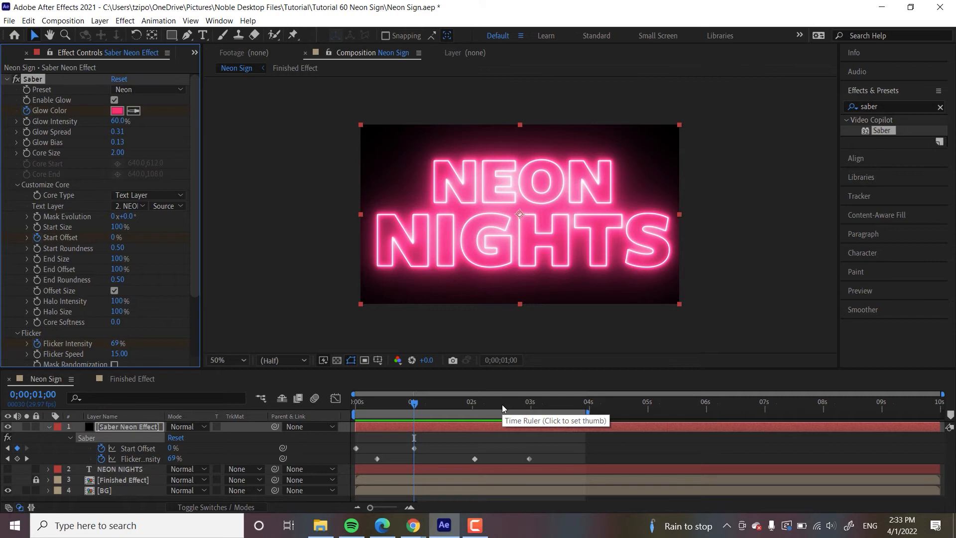
{"action": "mouse_move", "coordinate": [446, 407]}
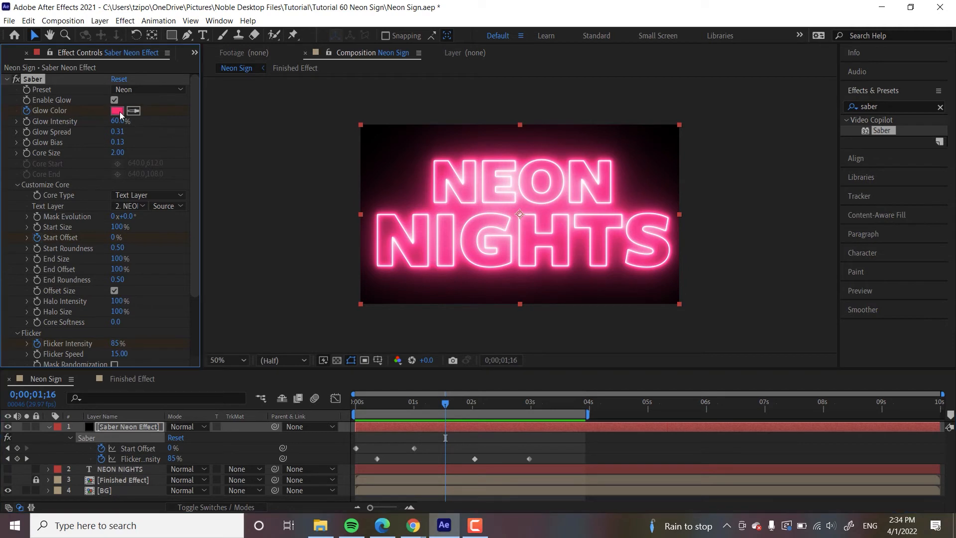
Keyframe Glow Color to purple #6800FF shortly after the pink one-second keyframe
{"action": "left_click", "coordinate": [118, 111]}
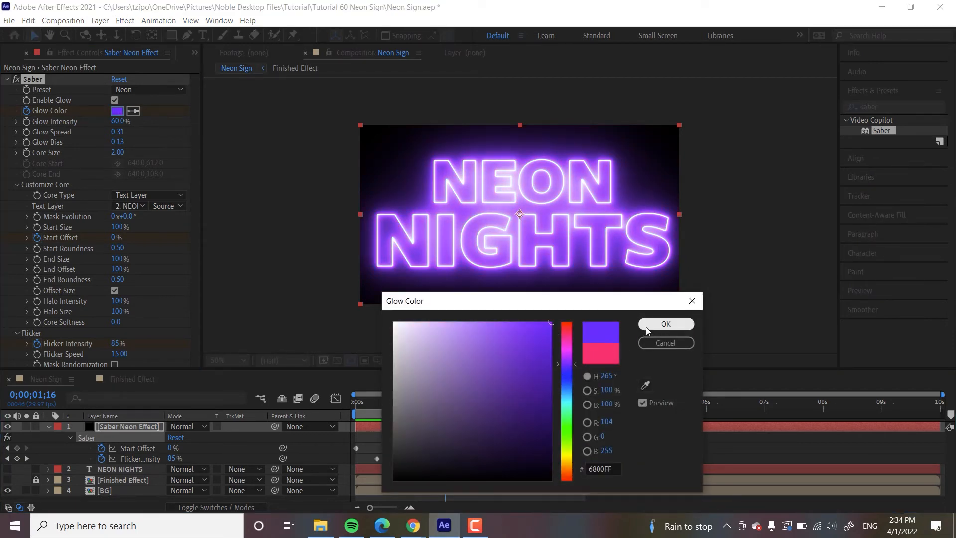
{"action": "left_click", "coordinate": [665, 324]}
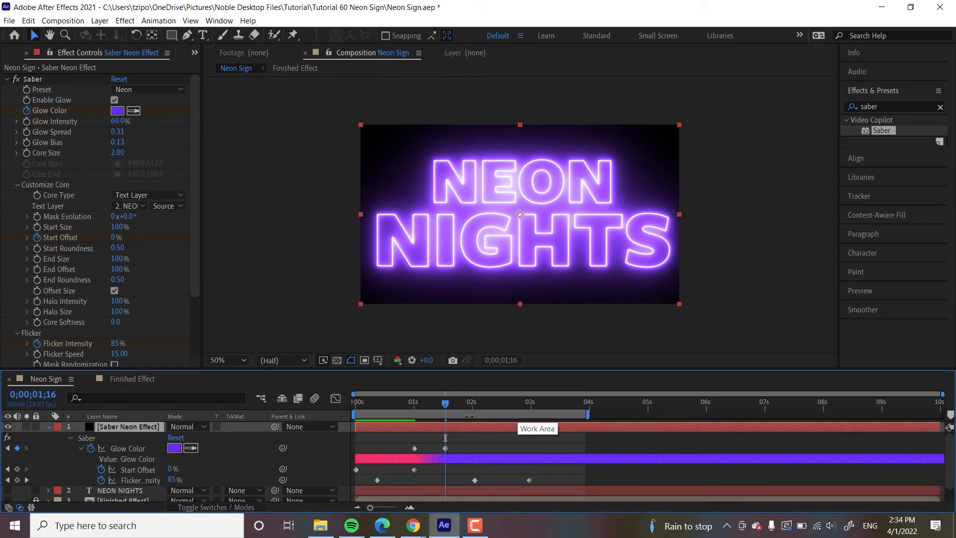
{"action": "mouse_move", "coordinate": [479, 459]}
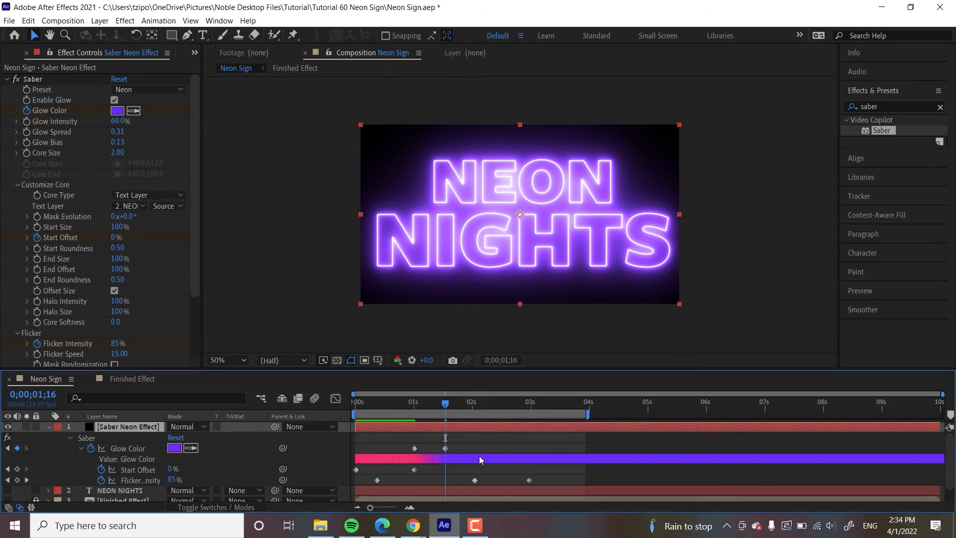
{"action": "mouse_move", "coordinate": [509, 450]}
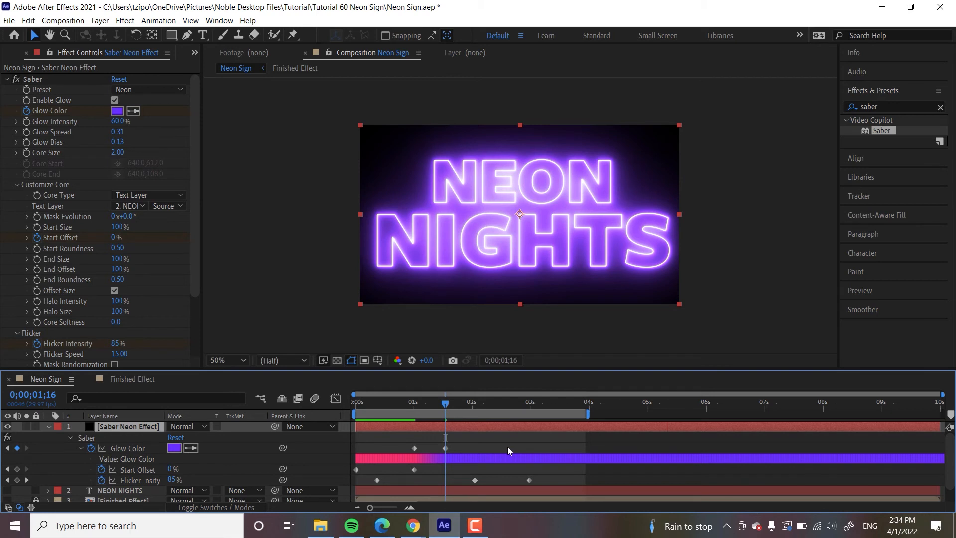
{"action": "mouse_move", "coordinate": [530, 437]}
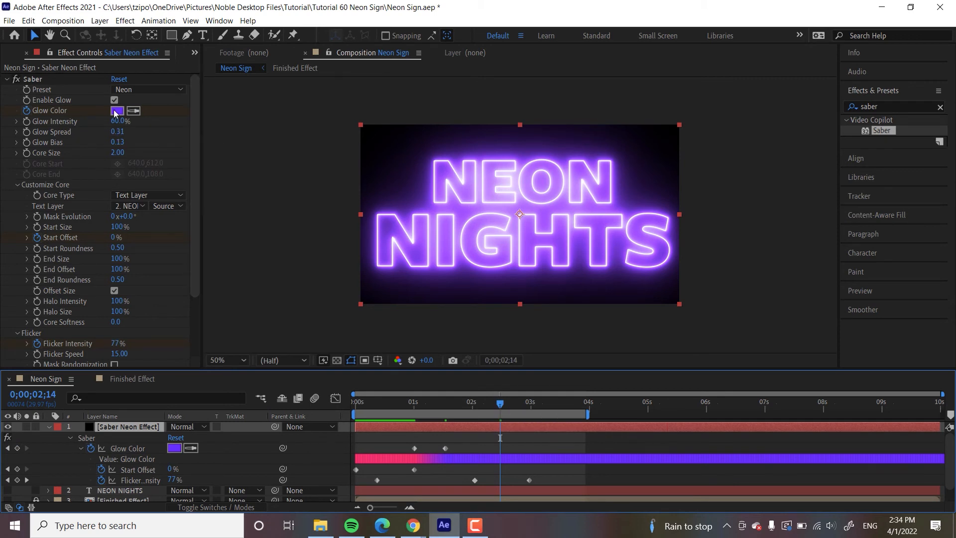
Add a cyan #00D4FF Glow Color keyframe near 0;00;02;14 and preview the pink-purple-blue shift
{"action": "left_click", "coordinate": [116, 110]}
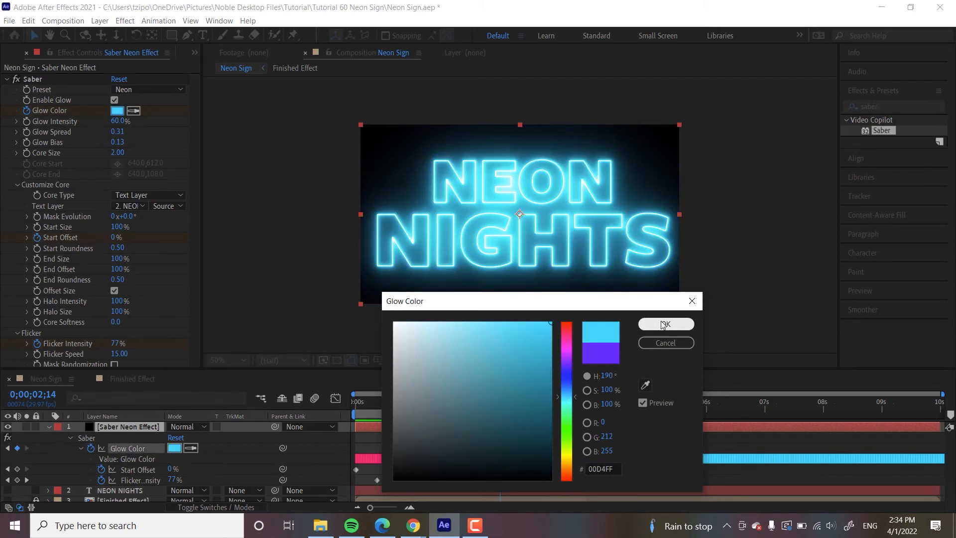
{"action": "left_click", "coordinate": [664, 323]}
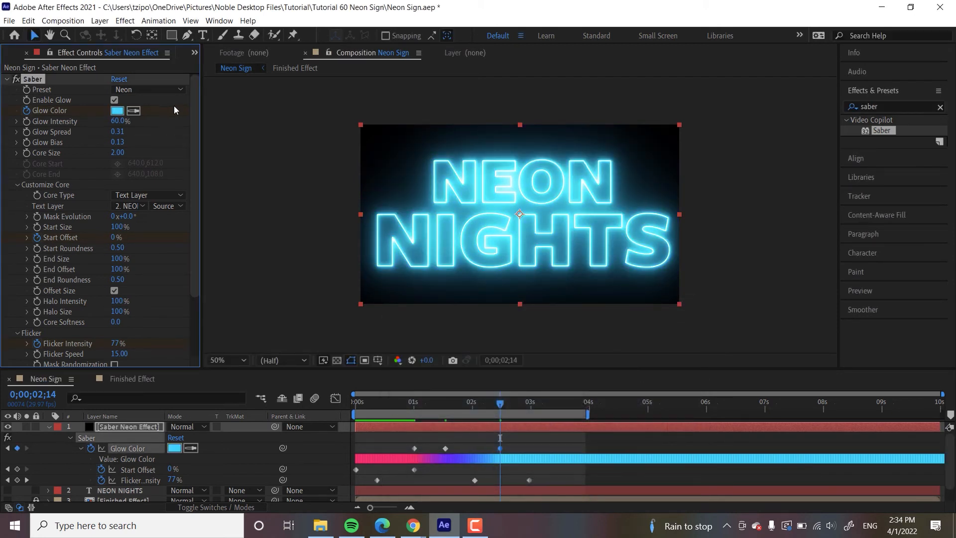
{"action": "mouse_move", "coordinate": [474, 345]}
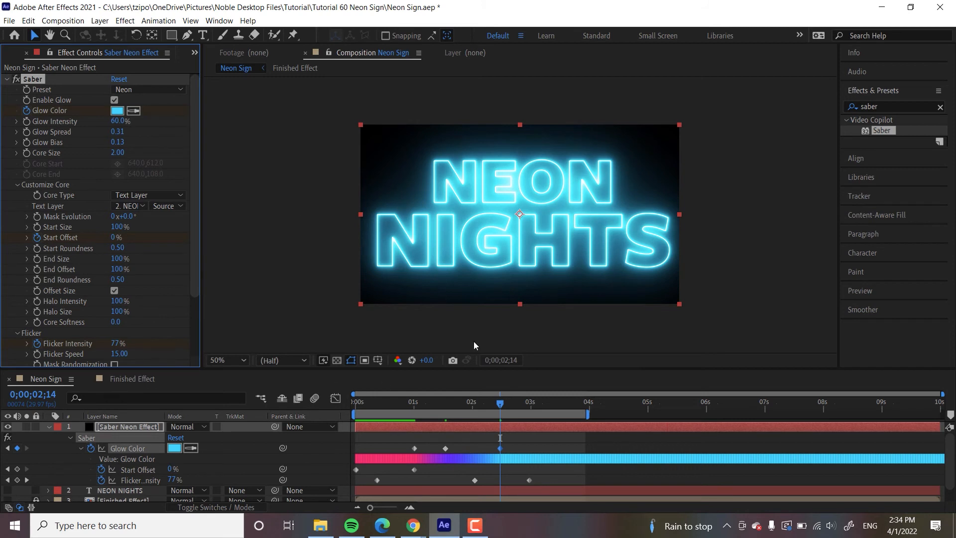
{"action": "mouse_move", "coordinate": [538, 404]}
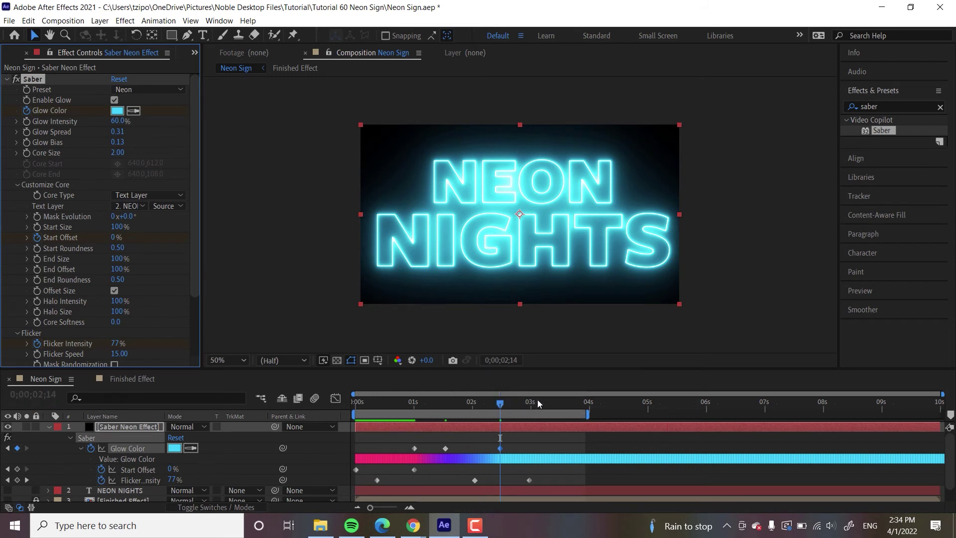
{"action": "mouse_move", "coordinate": [543, 402]}
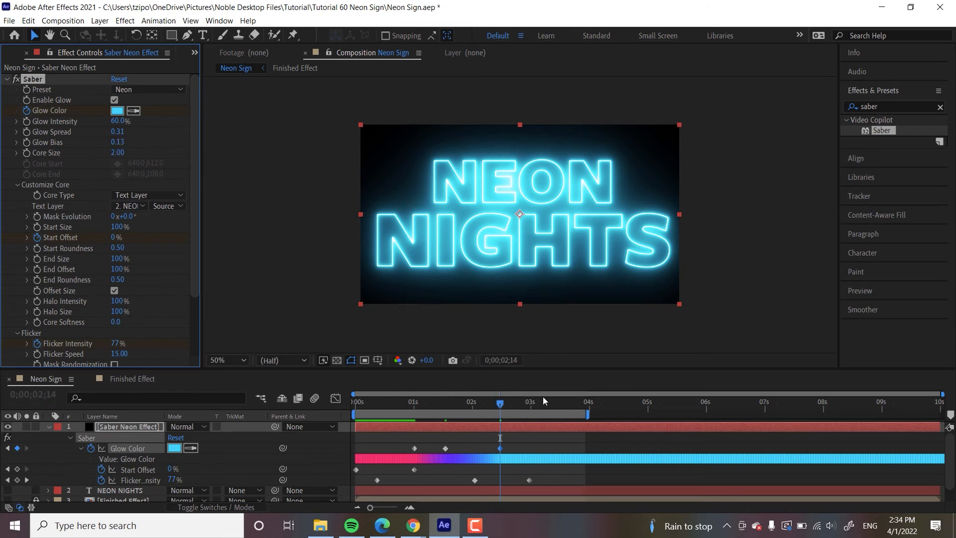
{"action": "mouse_move", "coordinate": [653, 342]}
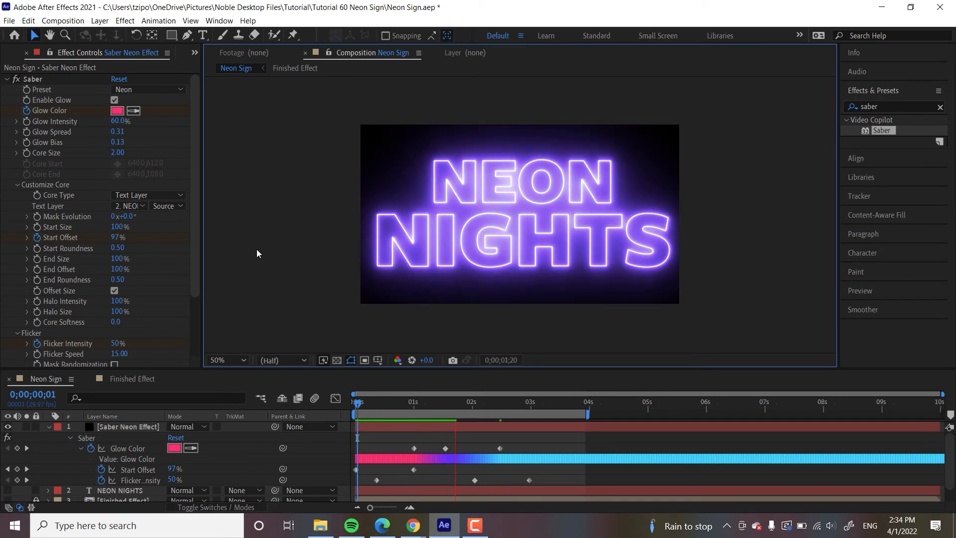
{"action": "left_click", "coordinate": [503, 414]}
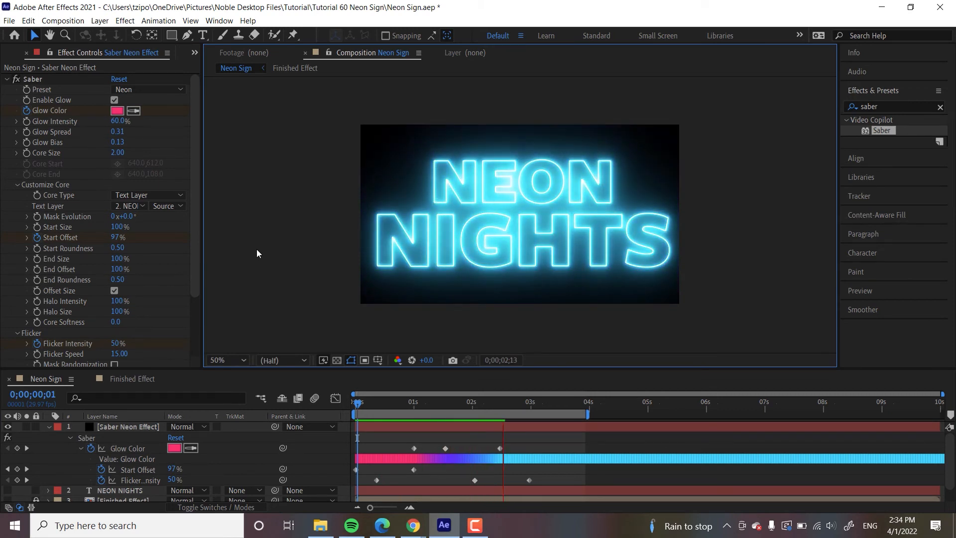
{"action": "left_click", "coordinate": [522, 401]}
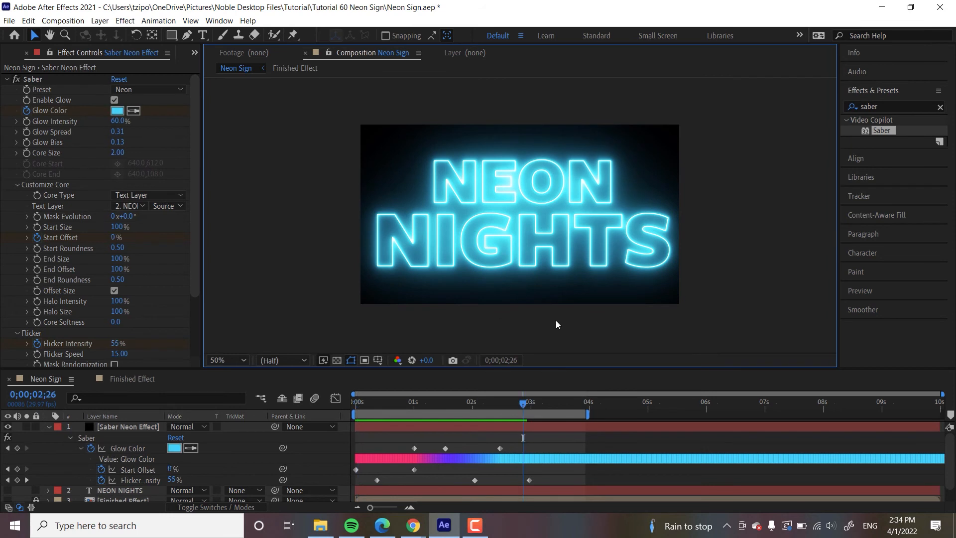
{"action": "mouse_move", "coordinate": [202, 159]}
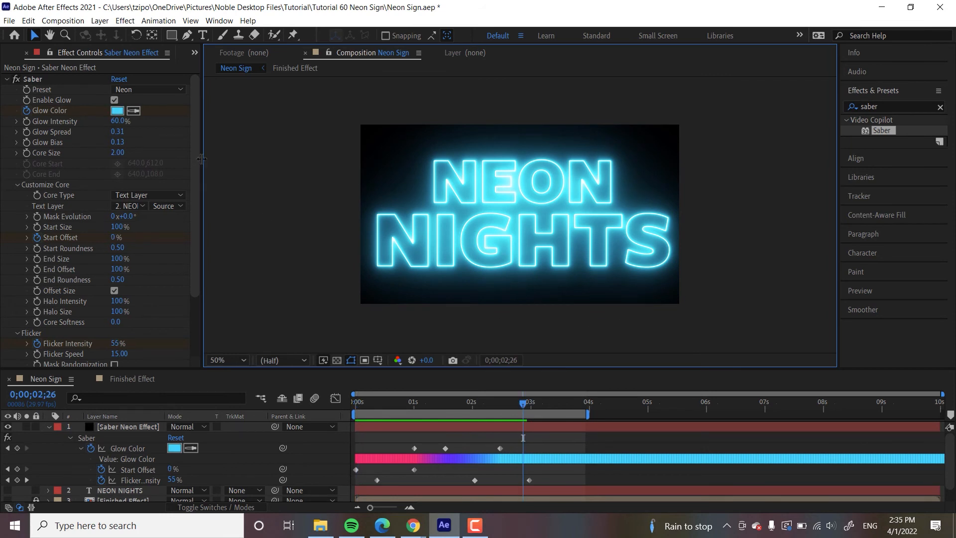
In Render Settings, change Composite Settings from Black to Transparent so the brick wall shows through
{"action": "scroll", "scroll_direction": "down", "scroll_amount": 3}
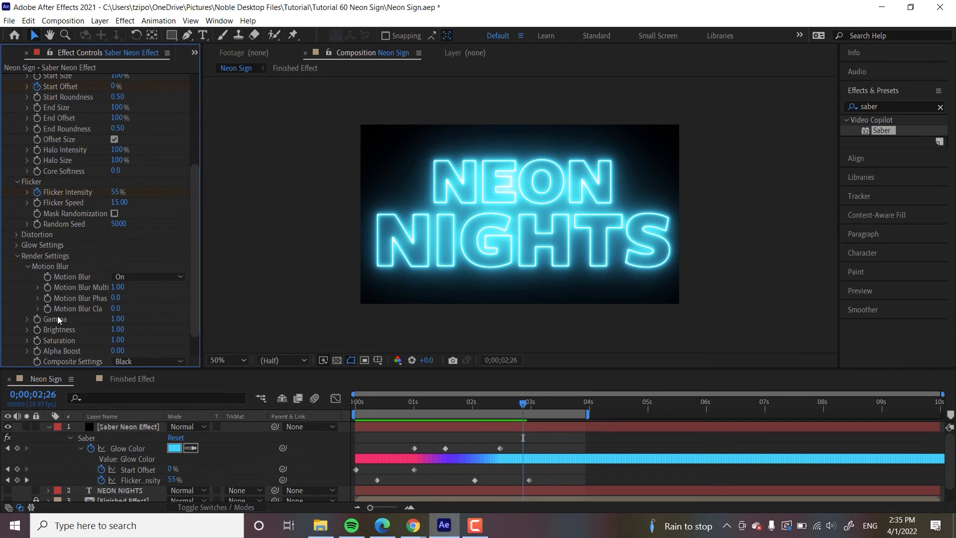
{"action": "scroll", "scroll_direction": "down", "scroll_amount": 3}
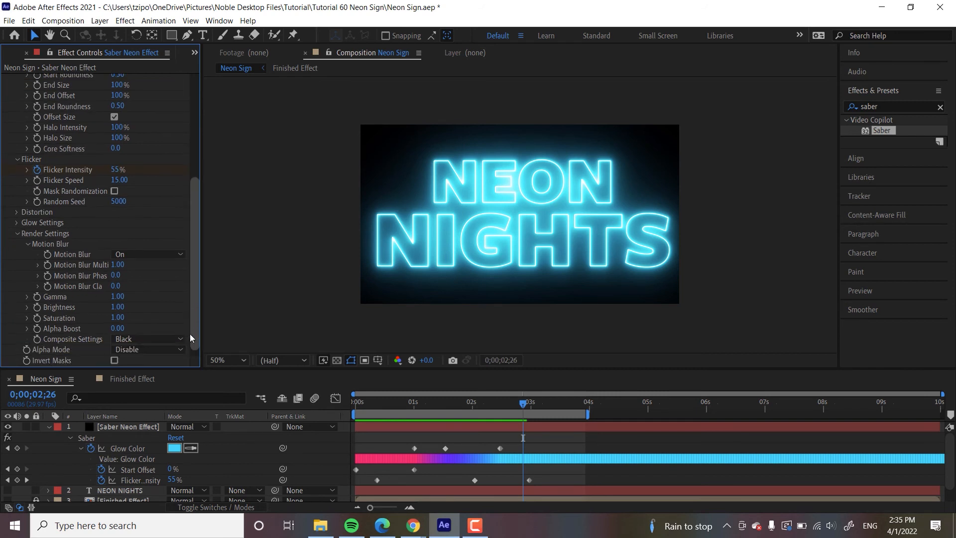
{"action": "scroll", "scroll_direction": "down", "scroll_amount": 3}
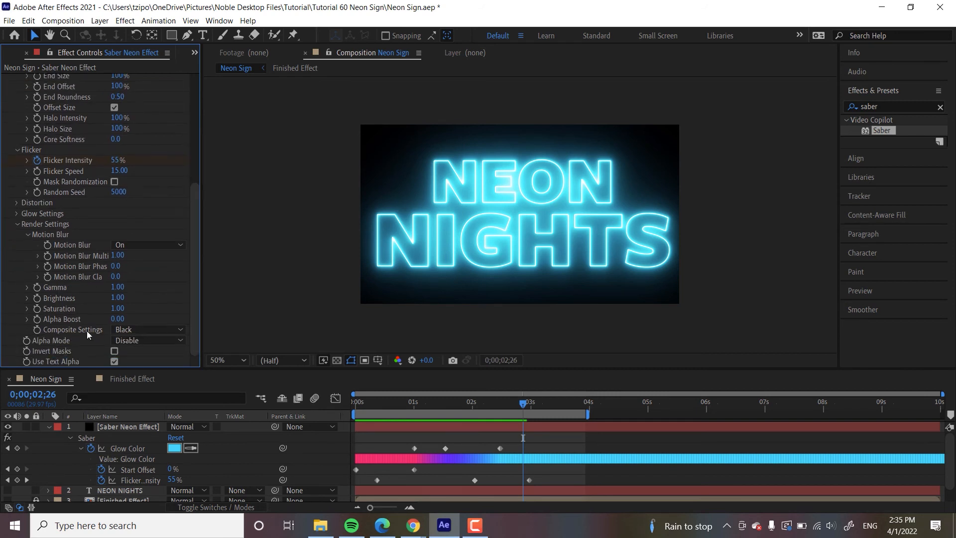
{"action": "mouse_move", "coordinate": [689, 221]}
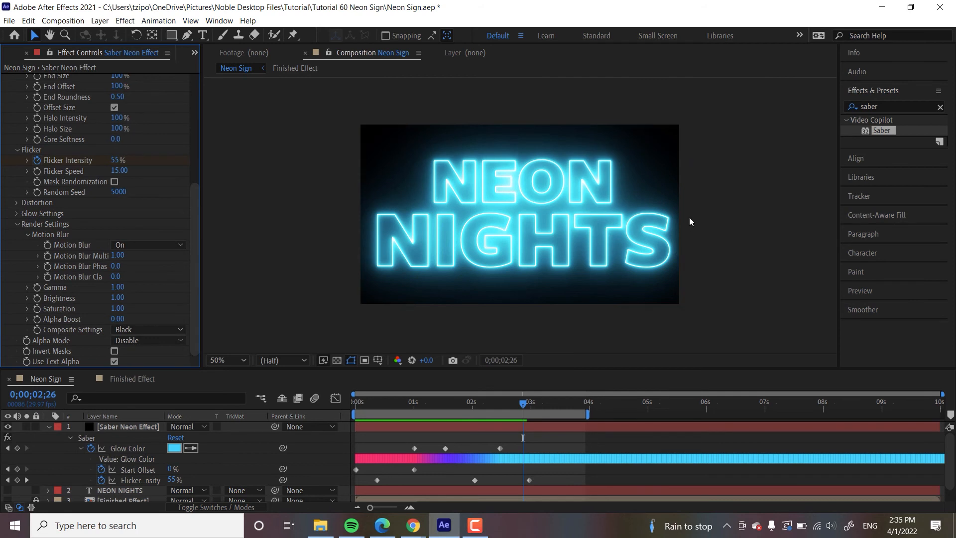
{"action": "mouse_move", "coordinate": [59, 330]}
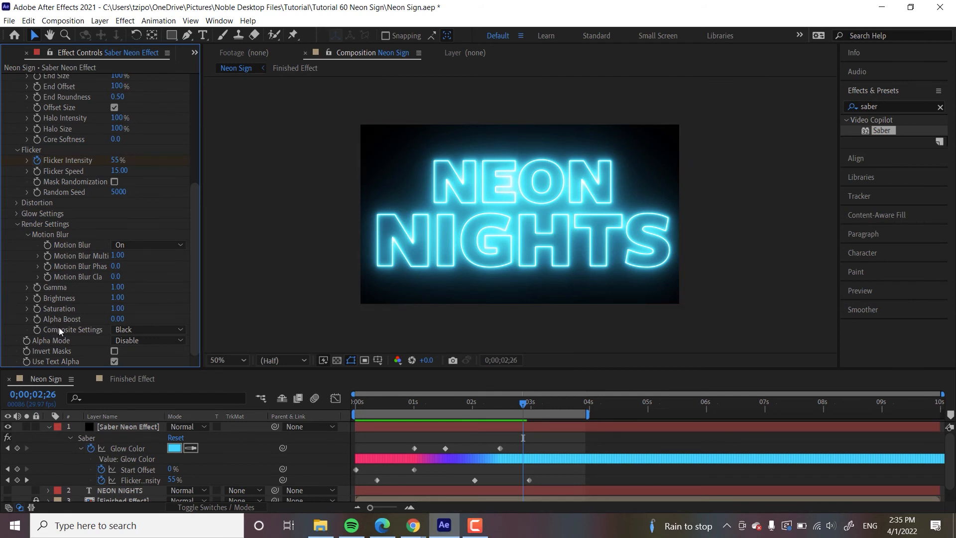
{"action": "mouse_move", "coordinate": [82, 334]}
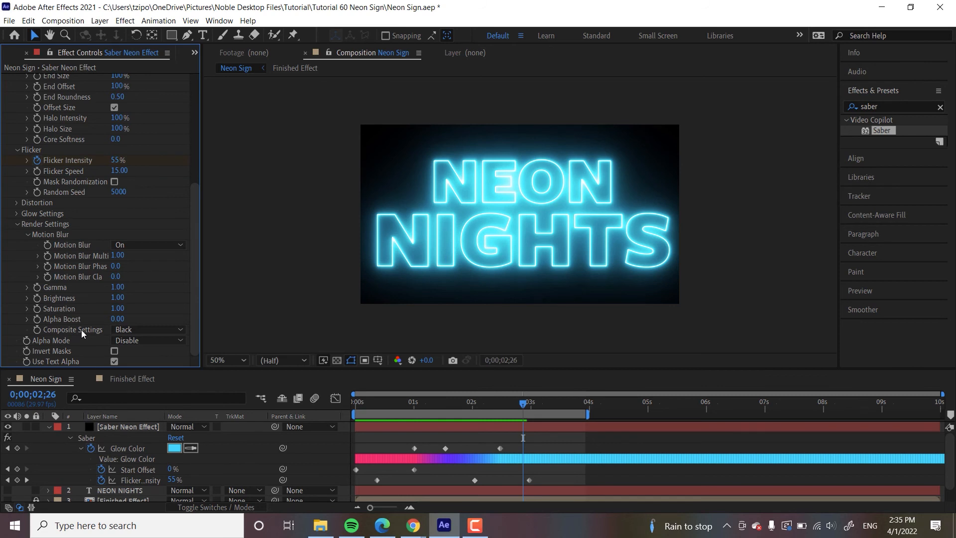
{"action": "mouse_move", "coordinate": [175, 334]}
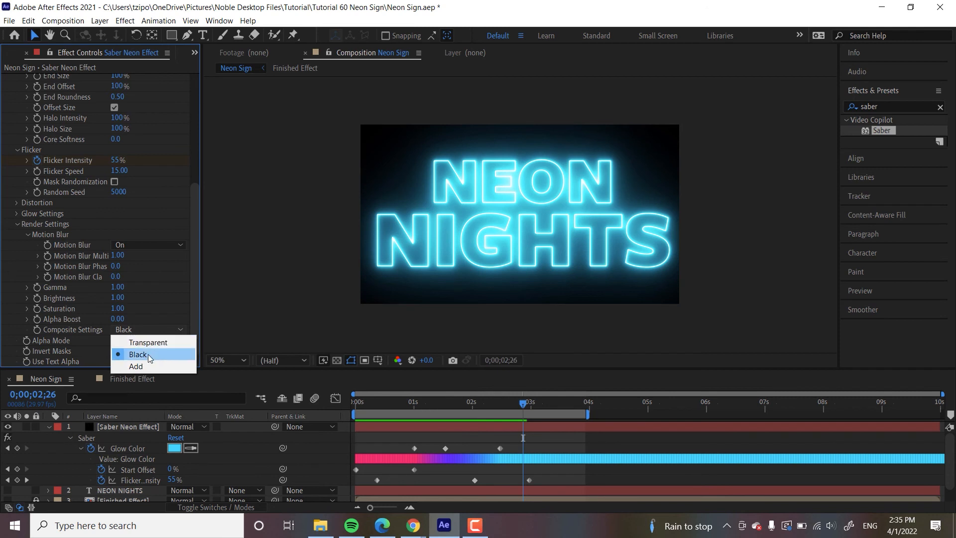
{"action": "left_click", "coordinate": [136, 366]}
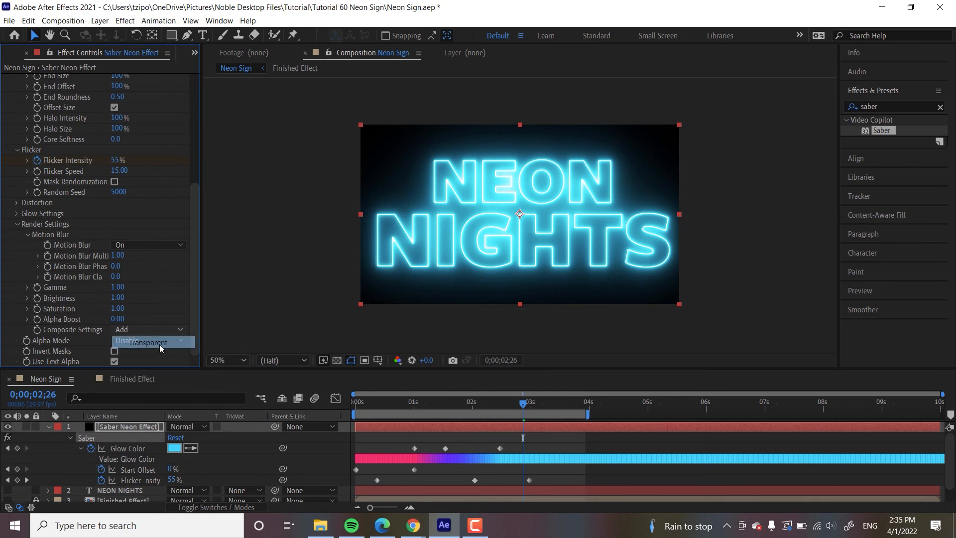
{"action": "left_click", "coordinate": [147, 342]}
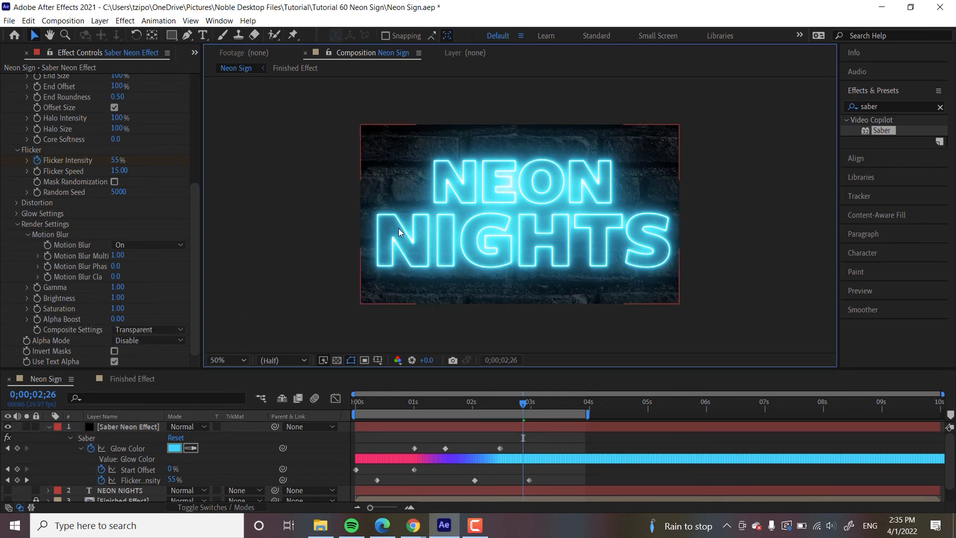
{"action": "mouse_move", "coordinate": [412, 301]}
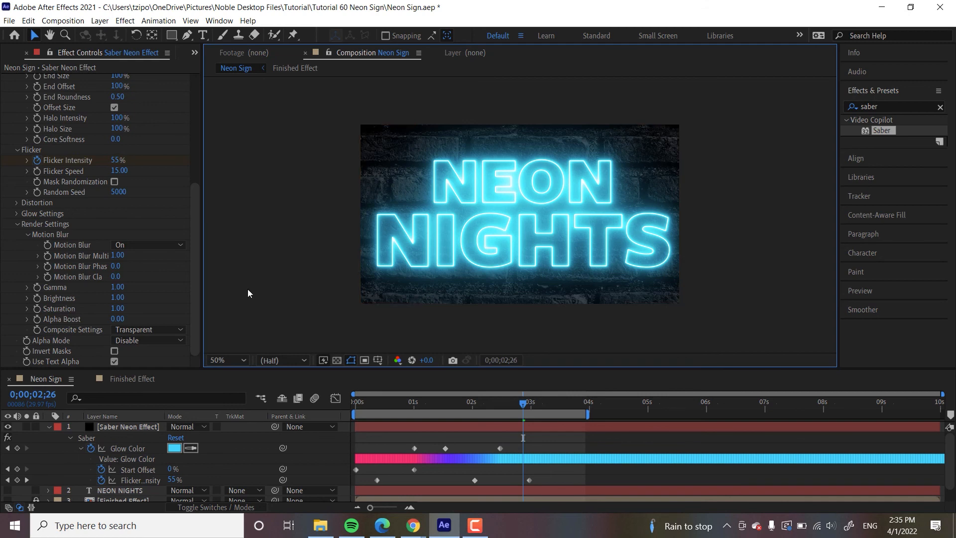
{"action": "scroll", "scroll_direction": "up", "scroll_amount": 3}
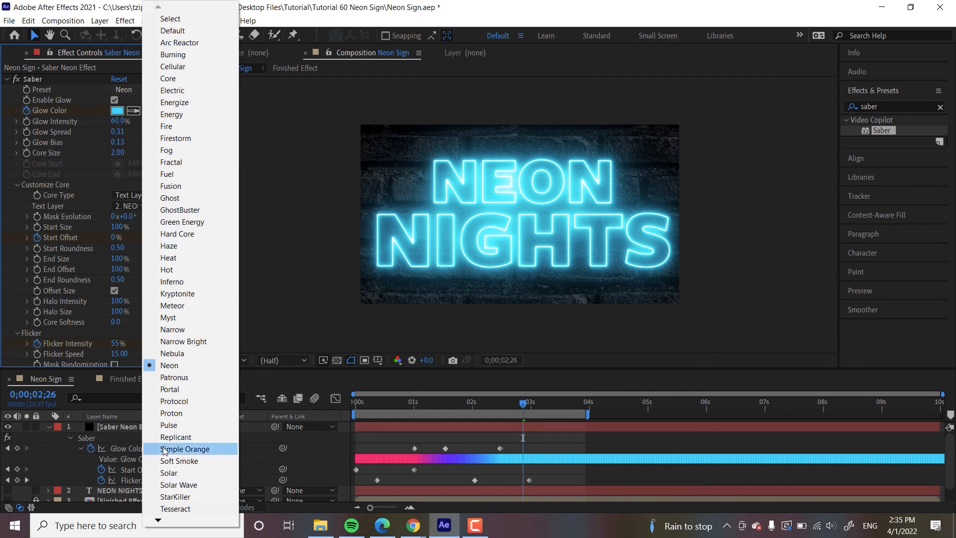
{"action": "mouse_move", "coordinate": [178, 198]}
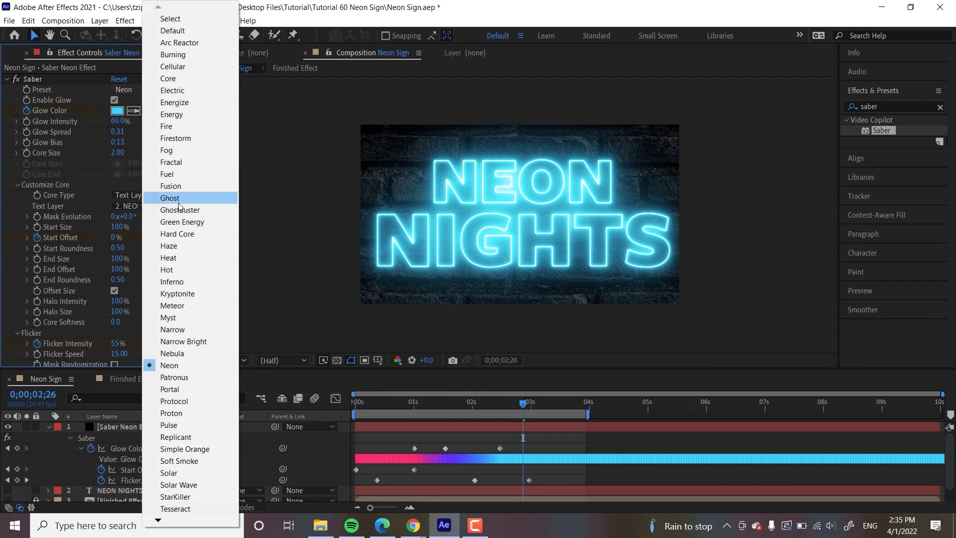
{"action": "mouse_move", "coordinate": [320, 265]}
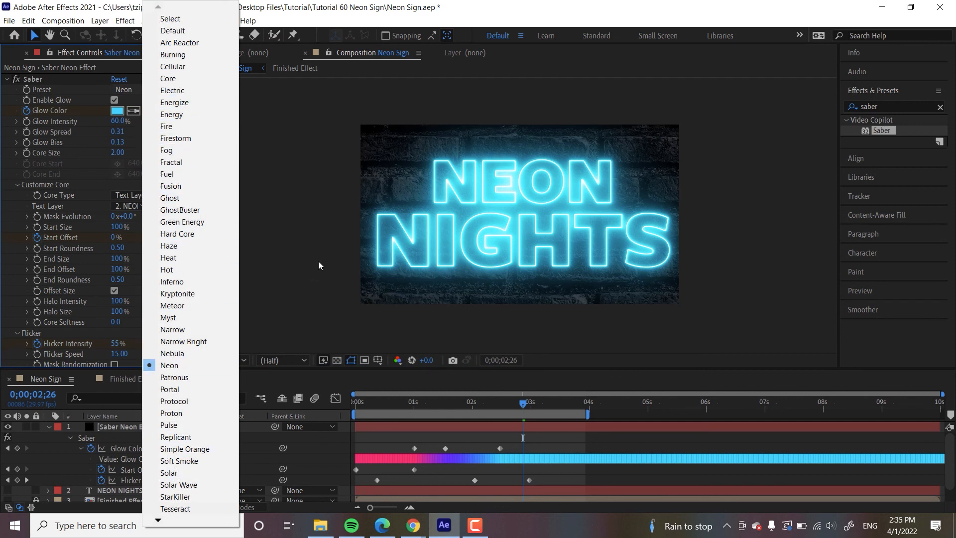
{"action": "left_click", "coordinate": [169, 365]}
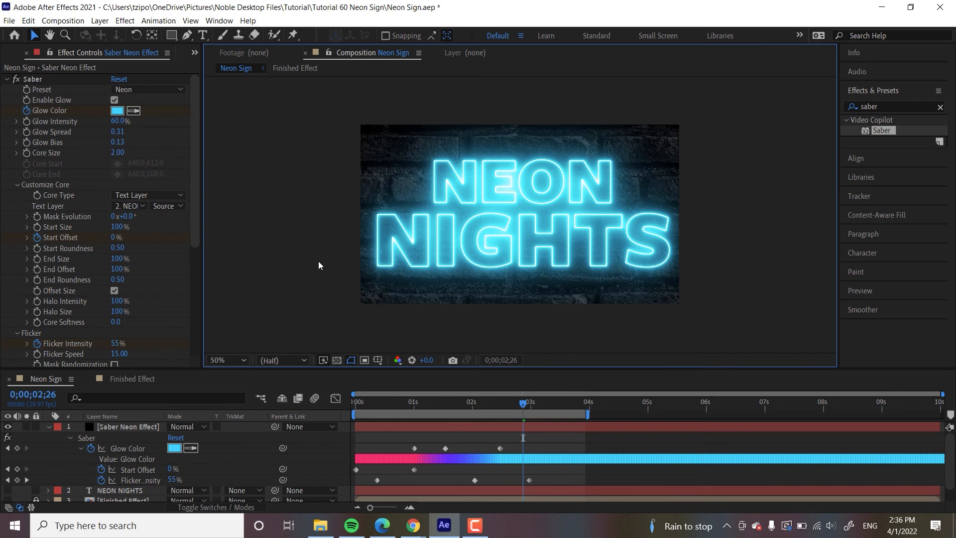
{"action": "mouse_move", "coordinate": [293, 252]}
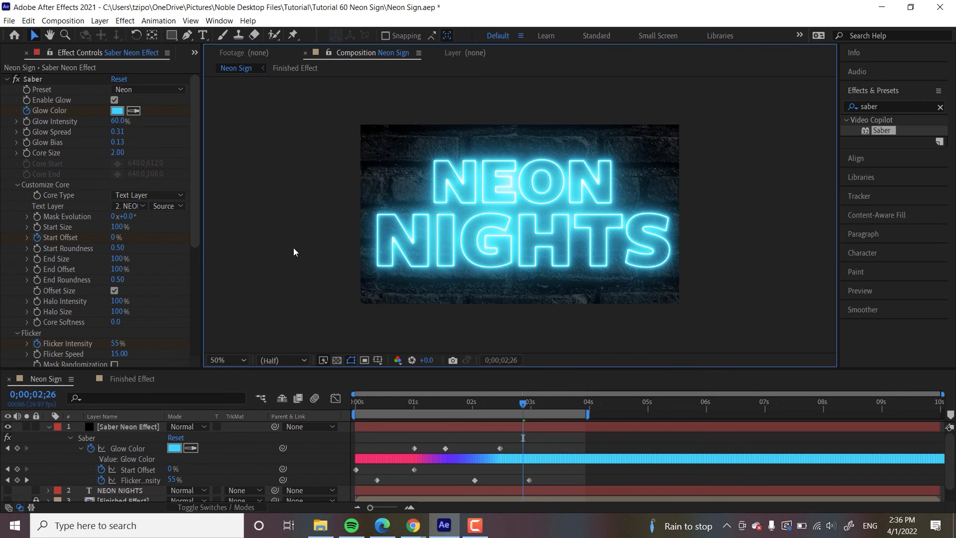
{"action": "mouse_move", "coordinate": [286, 268]}
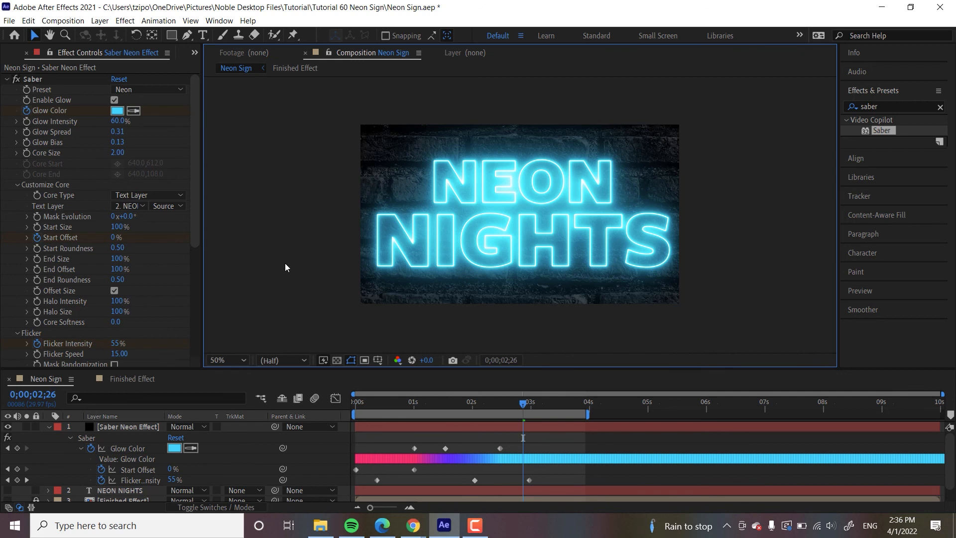